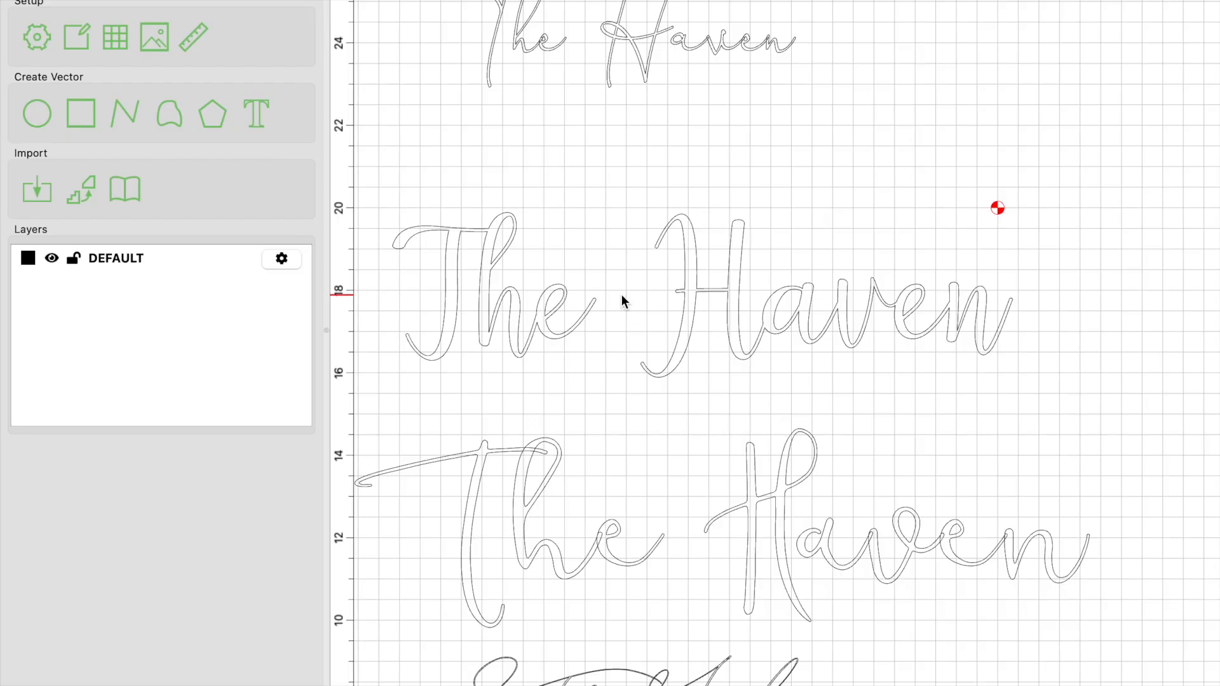
mouse_move(544, 308)
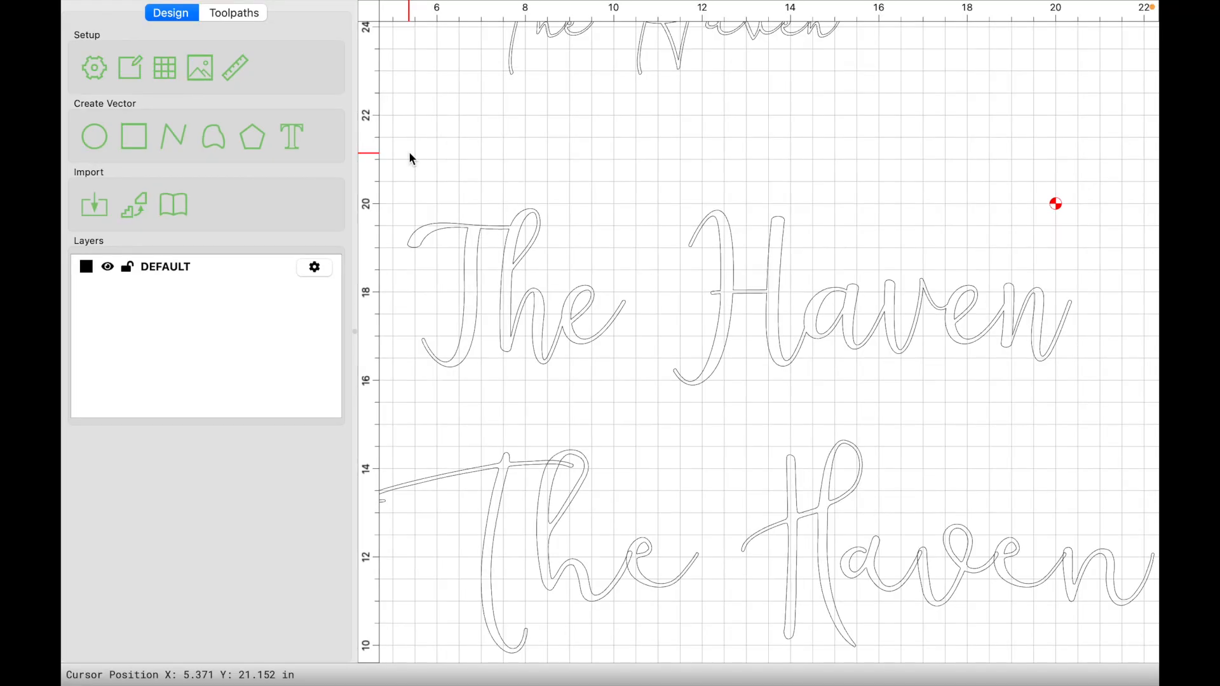
Step: Drag a marquee around the upper 'The Haven' script lettering to select its outlines
drag(409, 146, 662, 284)
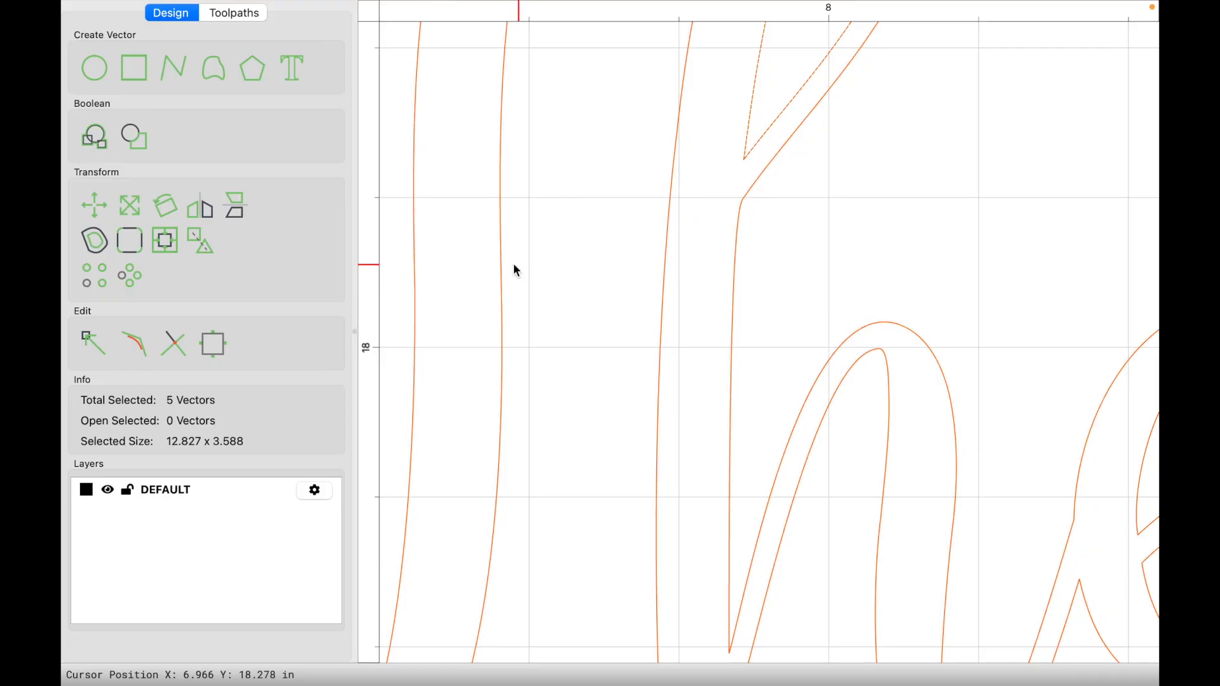
scroll(down, 3)
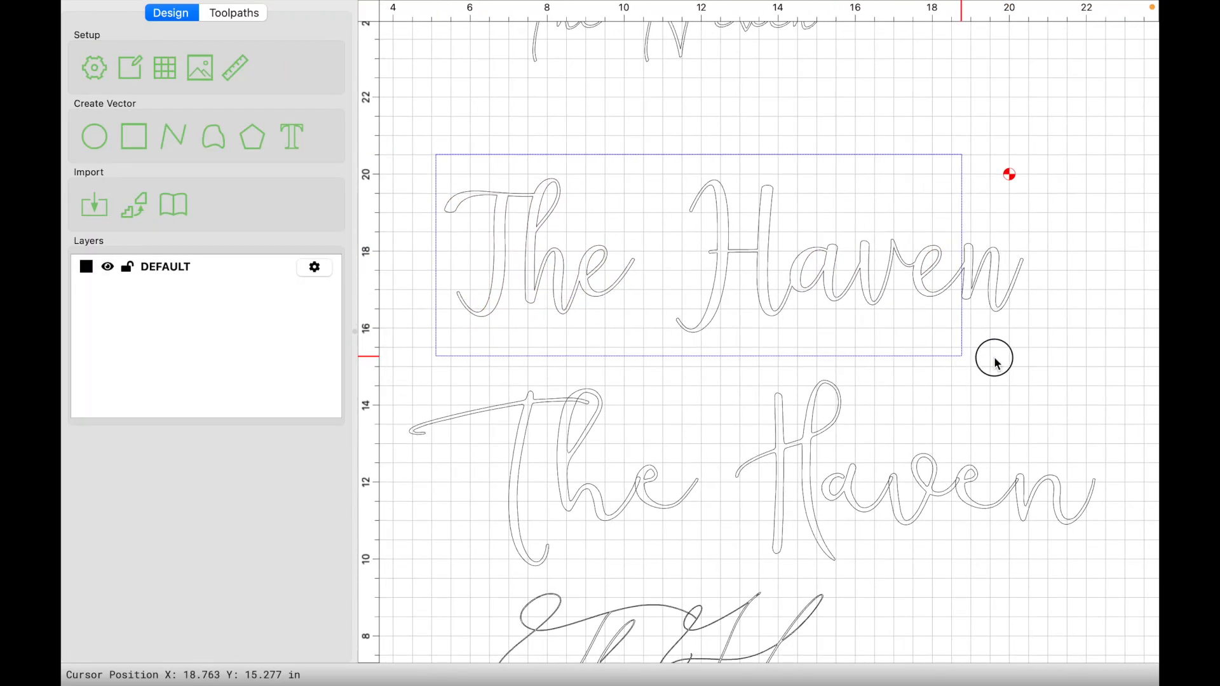
Step: Start a new V-carve toolpath in the Toolpaths workspace using the current lettering selection
click(234, 12)
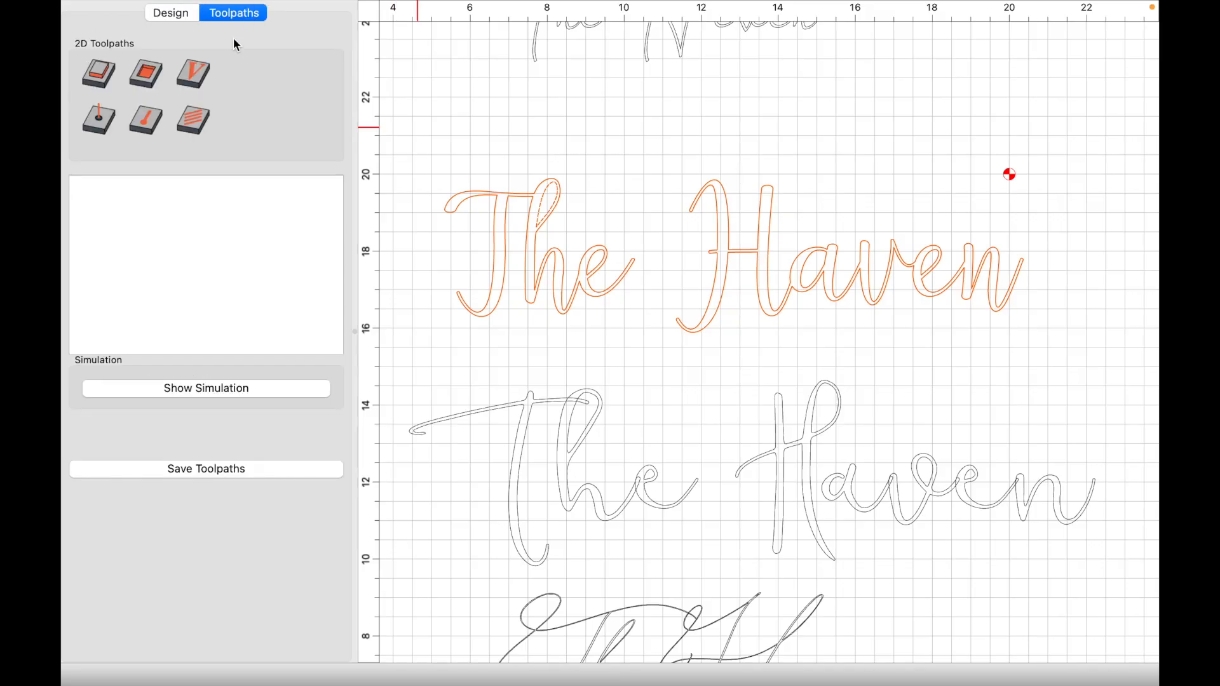
mouse_move(194, 69)
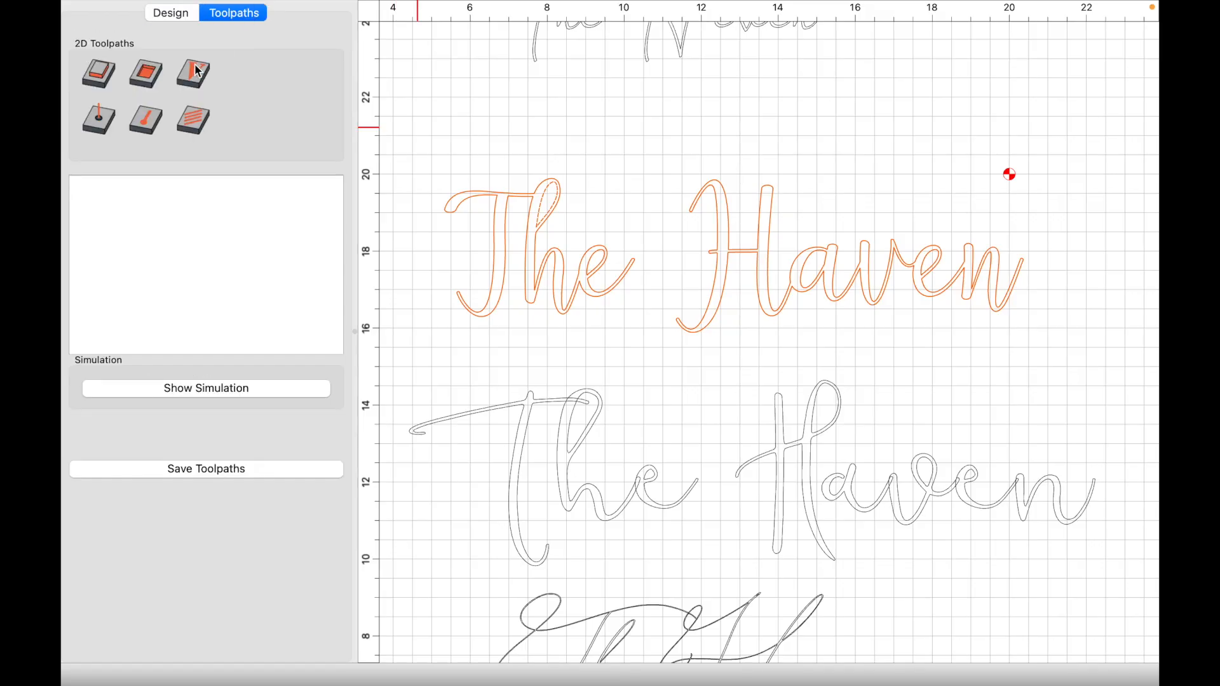
mouse_move(192, 72)
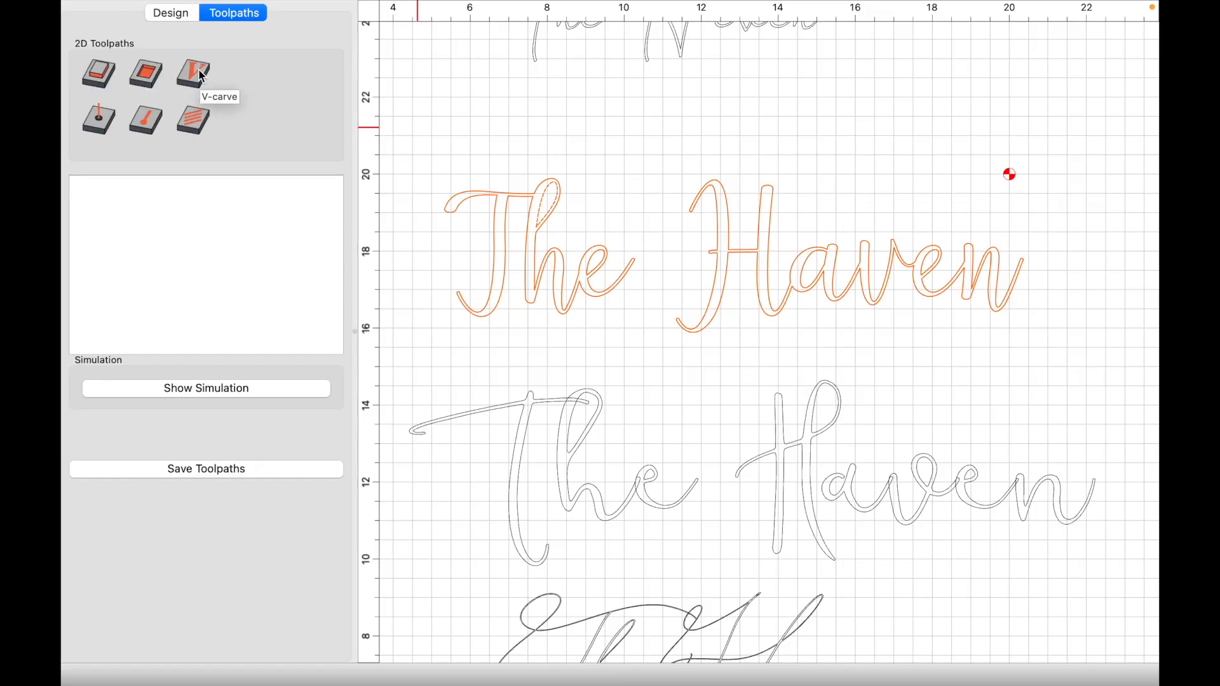
click(192, 73)
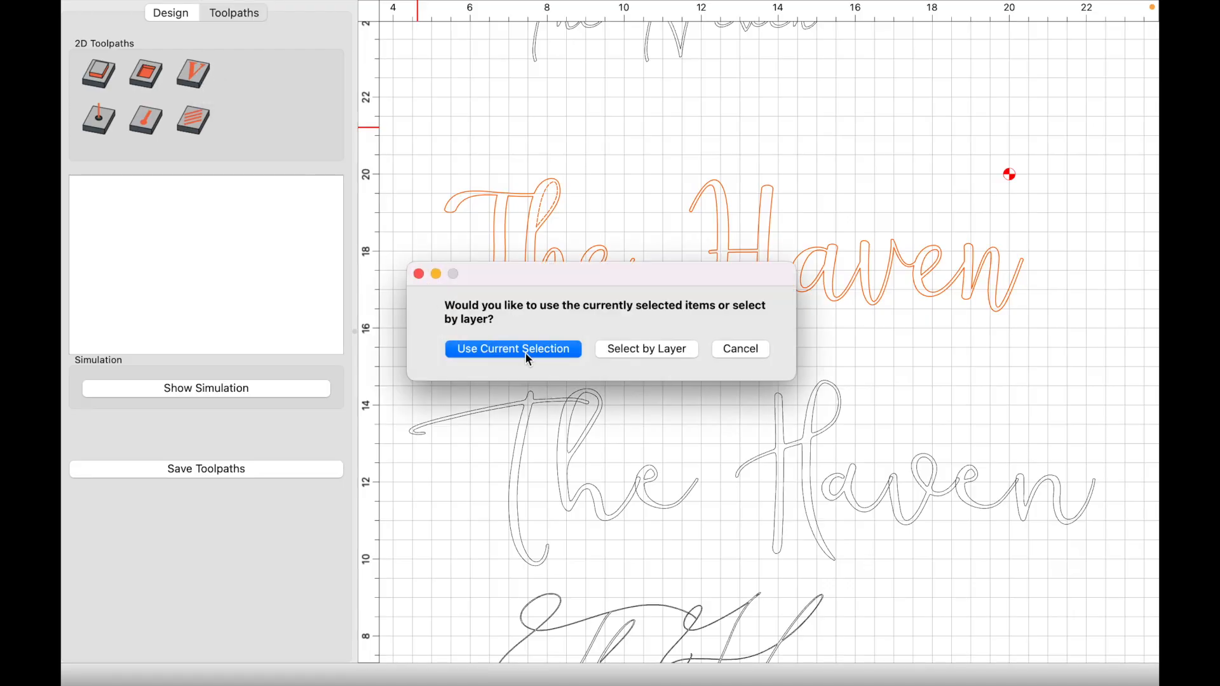
click(512, 348)
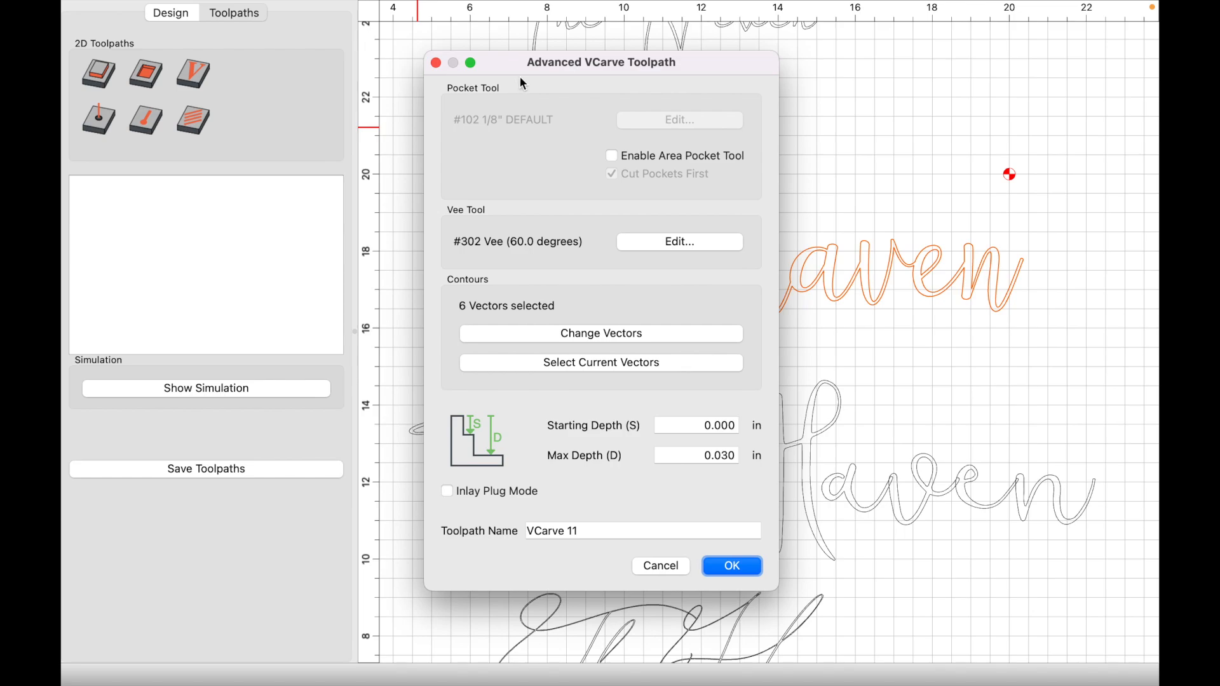
mouse_move(649, 73)
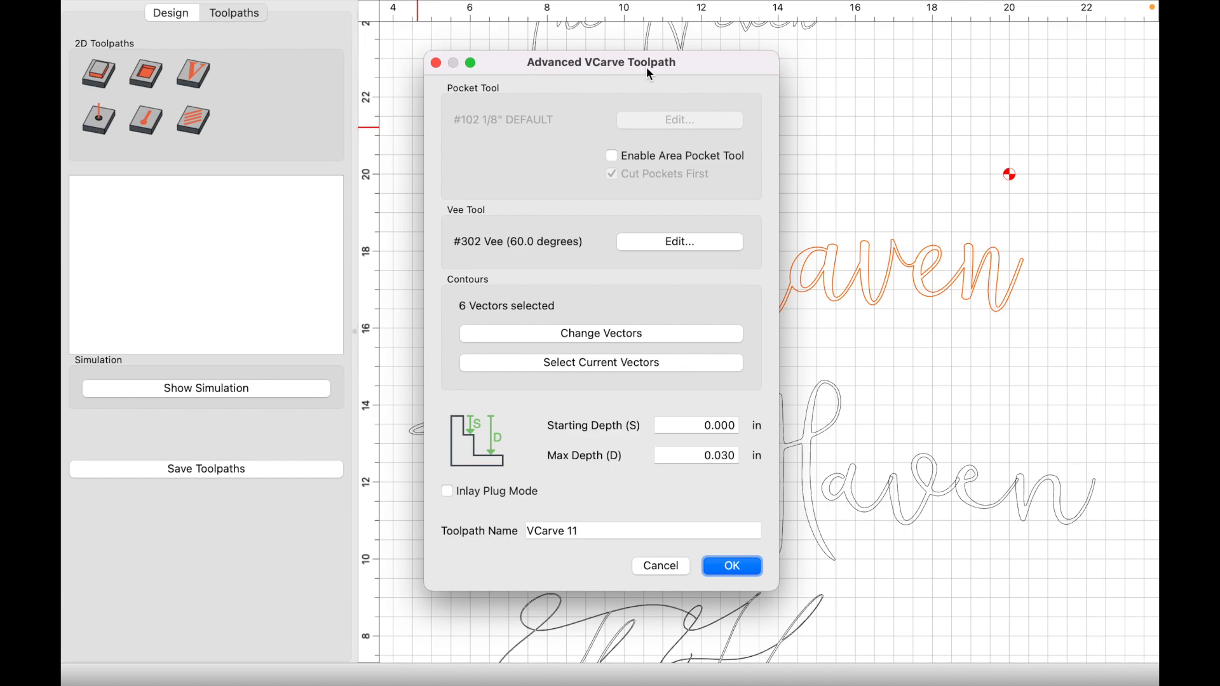
mouse_move(687, 69)
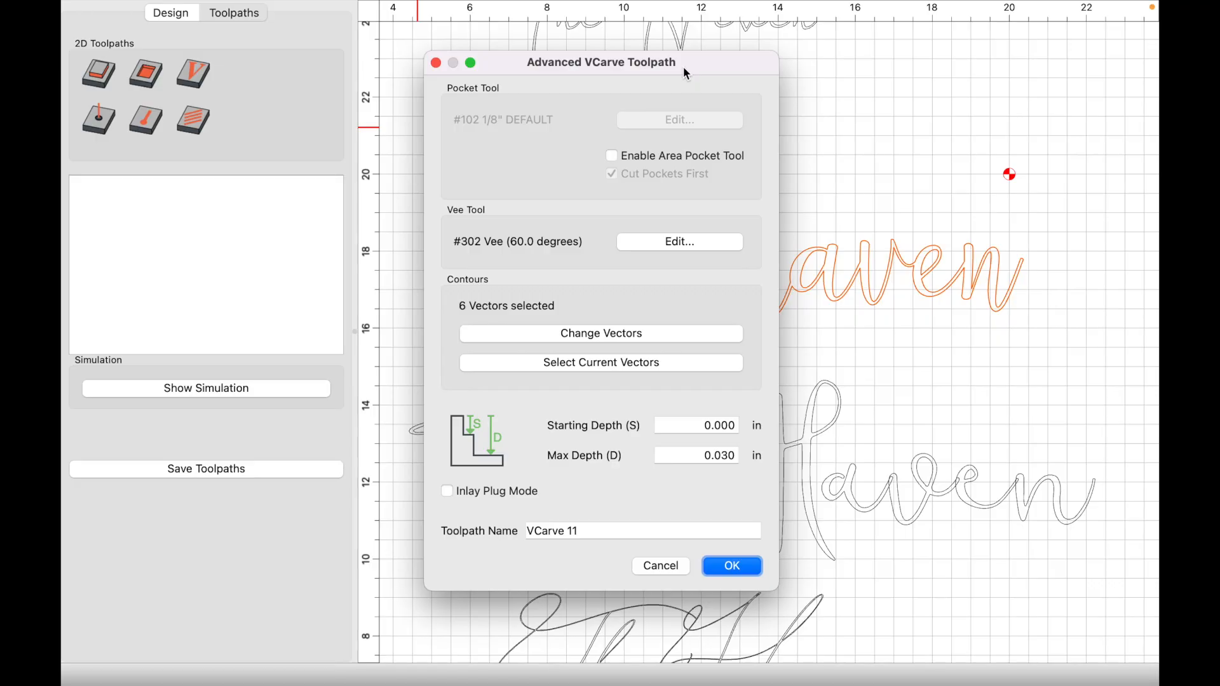
mouse_move(520, 70)
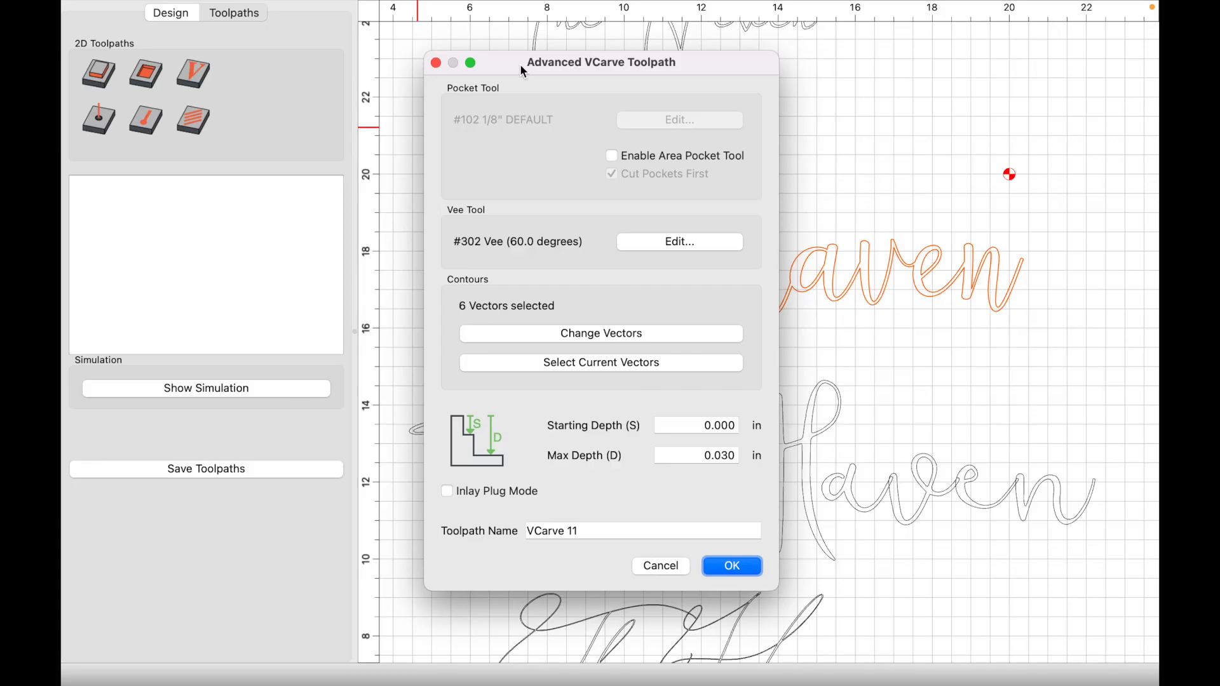
mouse_move(533, 66)
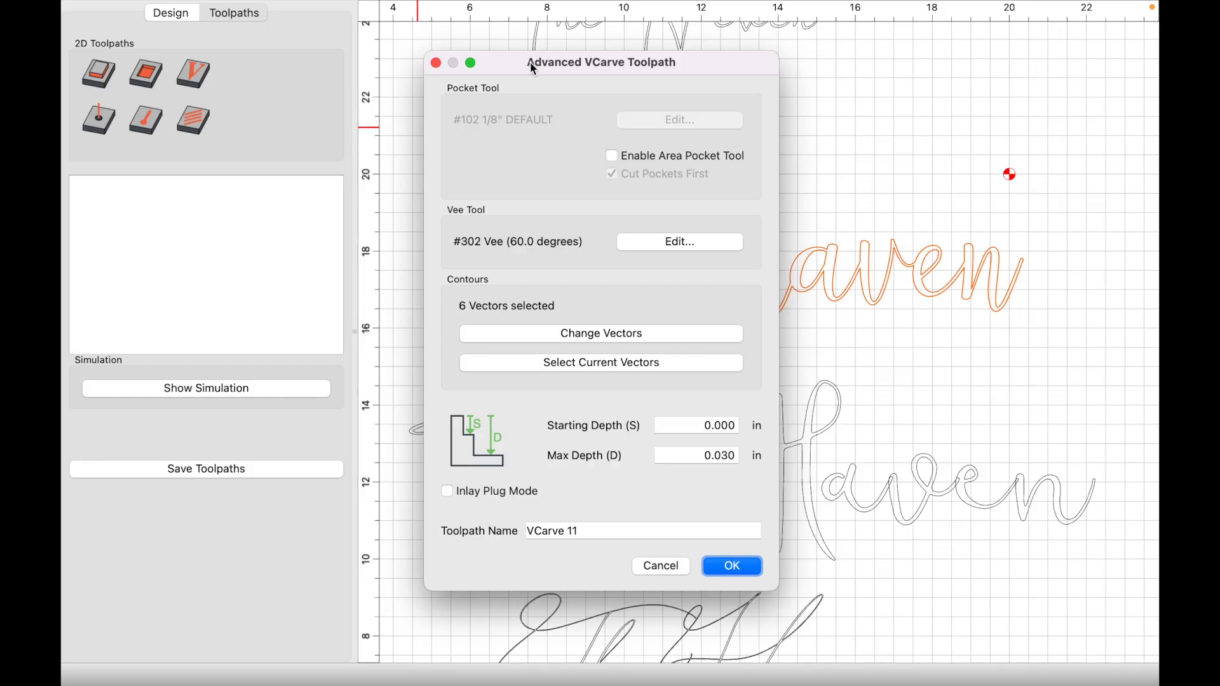
mouse_move(663, 70)
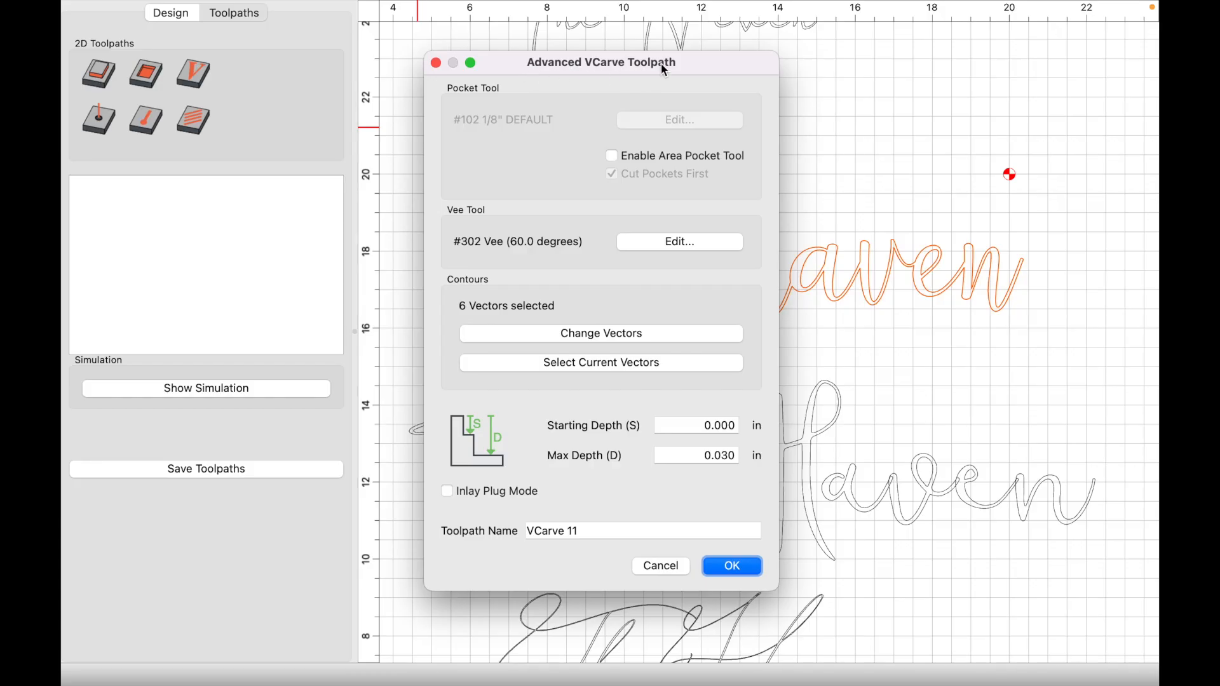
mouse_move(520, 69)
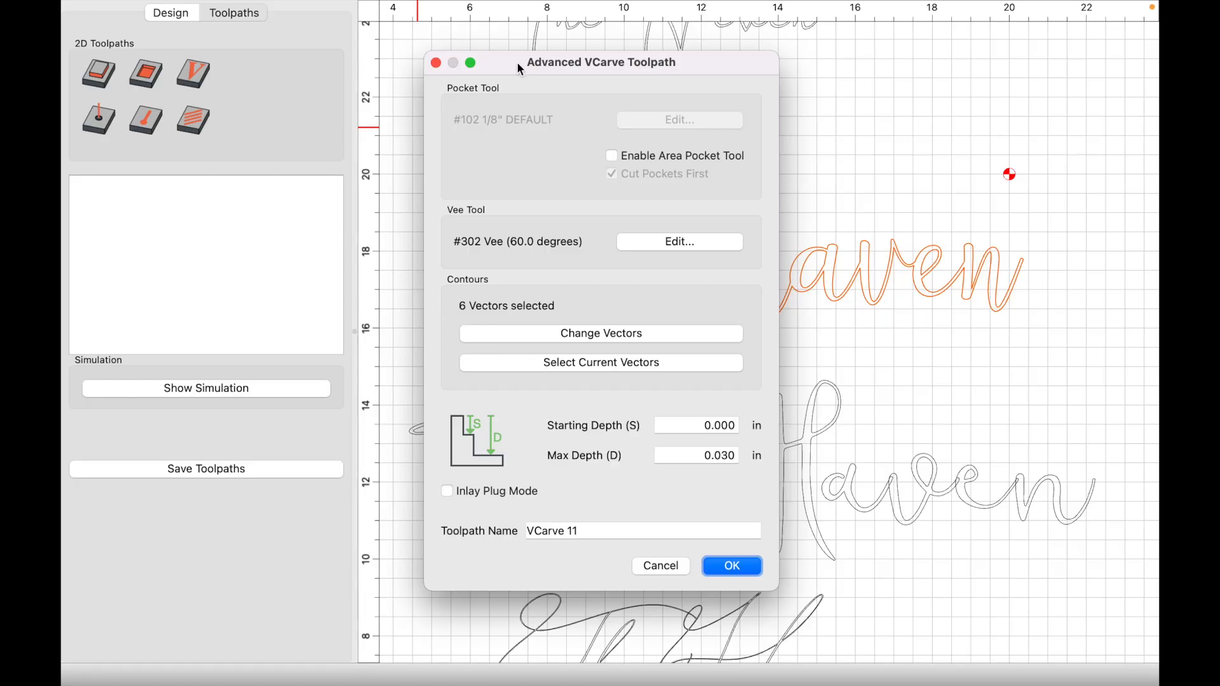
mouse_move(691, 70)
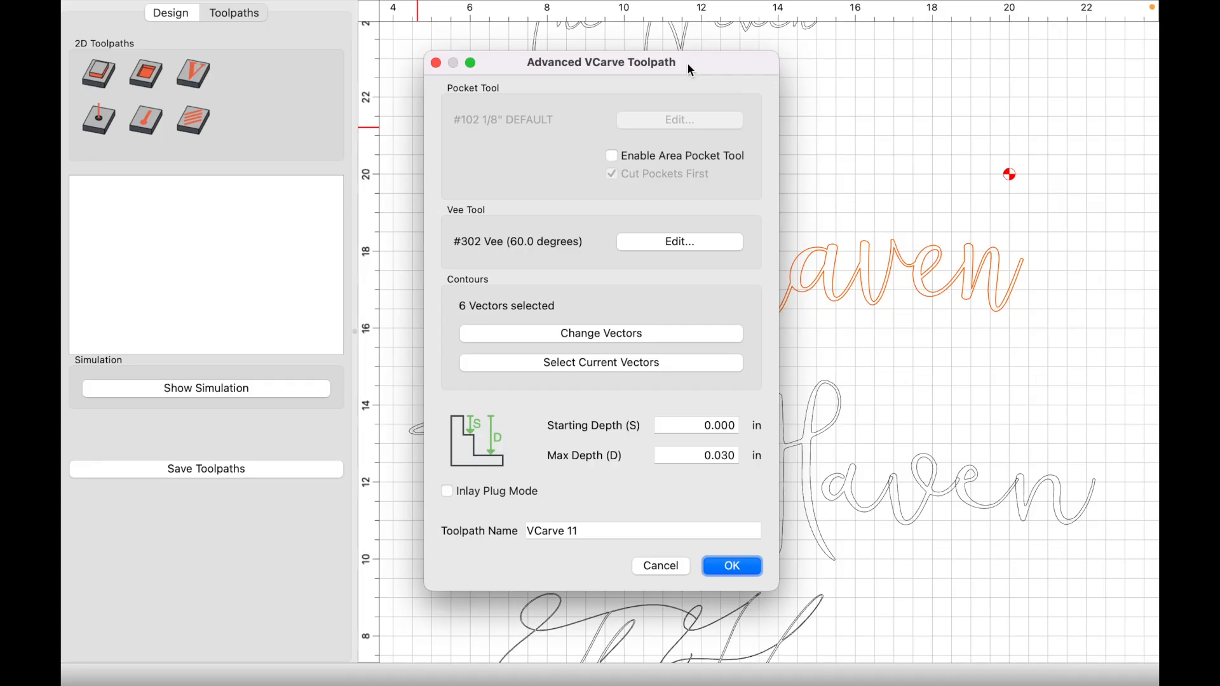
mouse_move(576, 73)
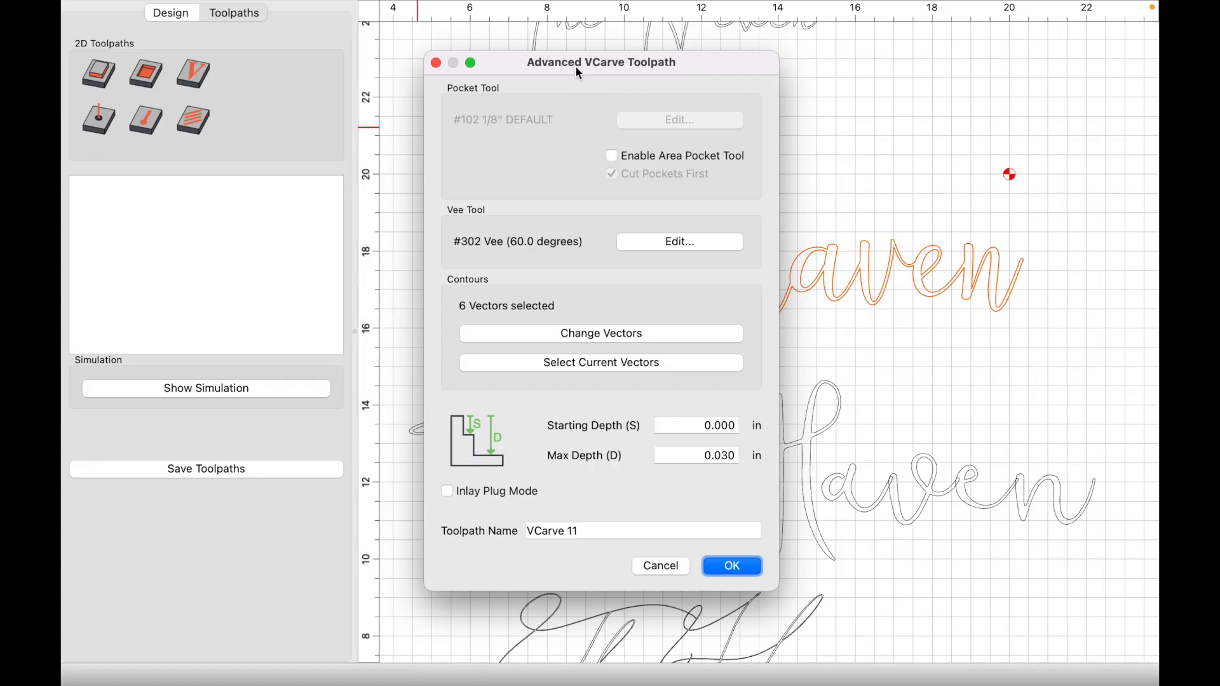
mouse_move(586, 249)
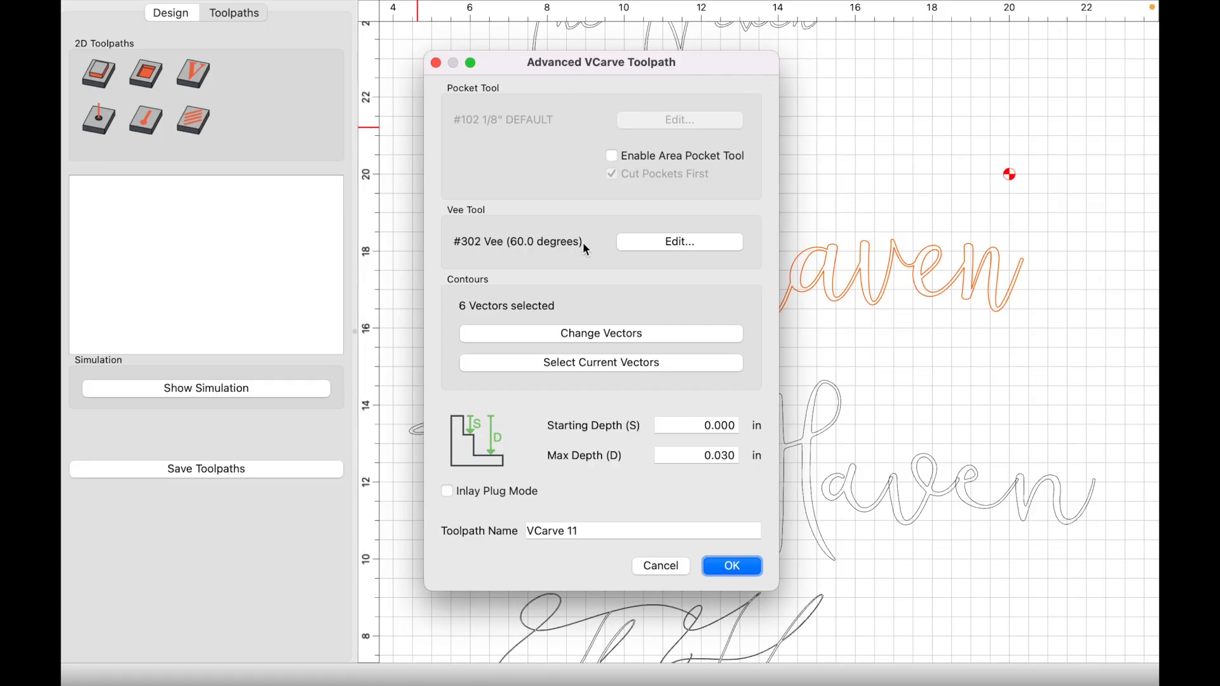
Step: Pick the #302 Vee 60° bit from the Vbits Softwood library, plunge 80, feed 90
click(678, 241)
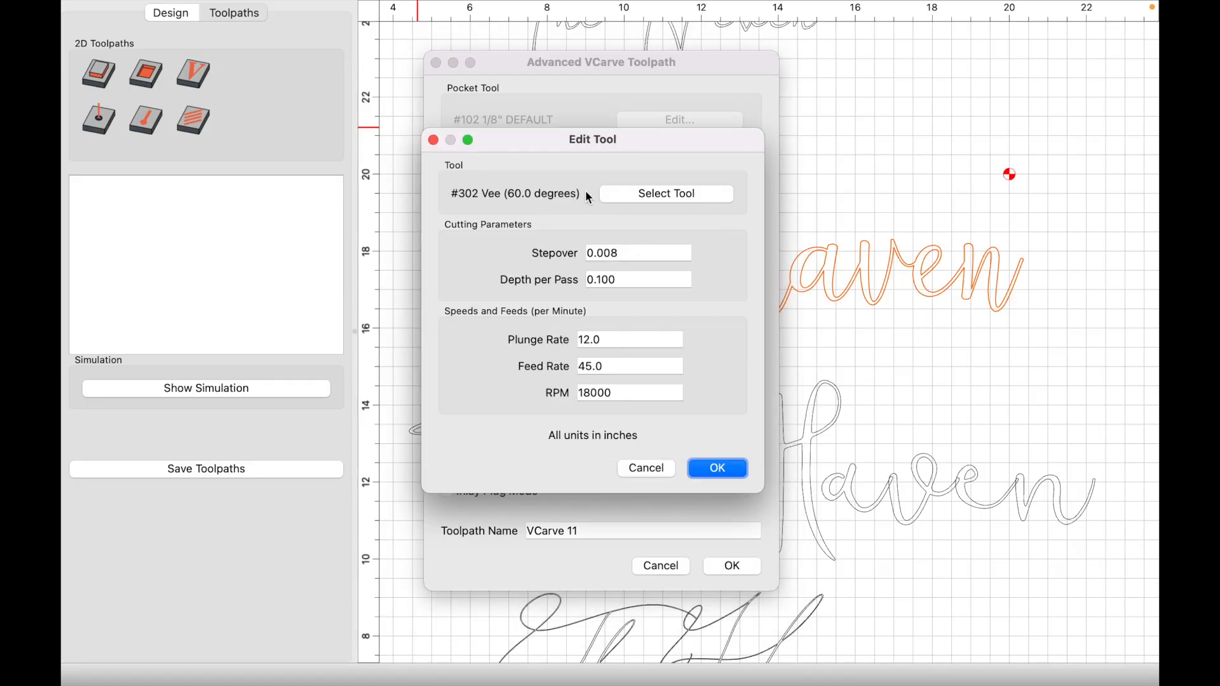
click(666, 193)
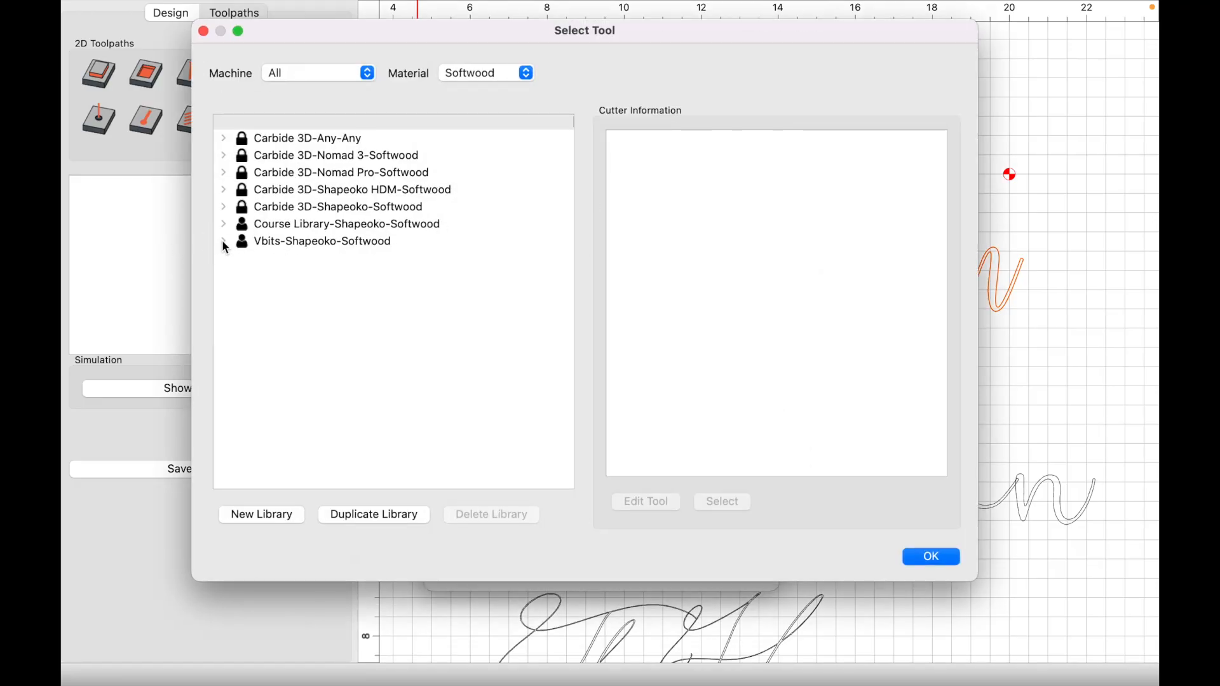
click(223, 240)
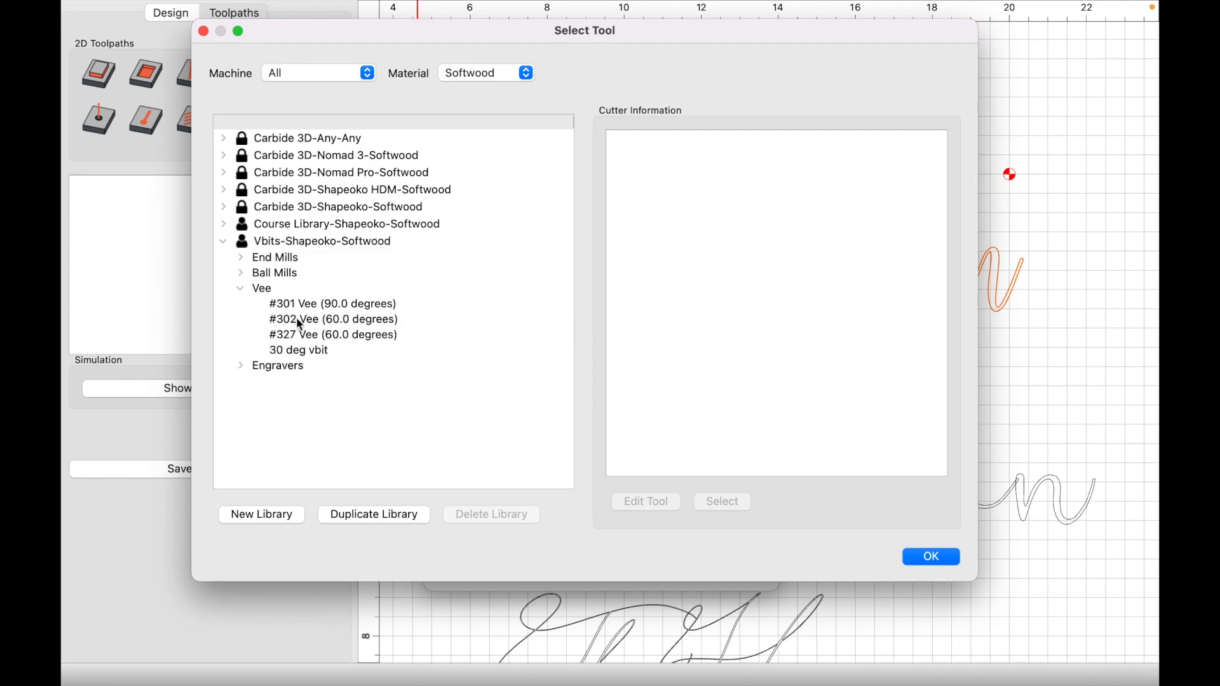
click(930, 557)
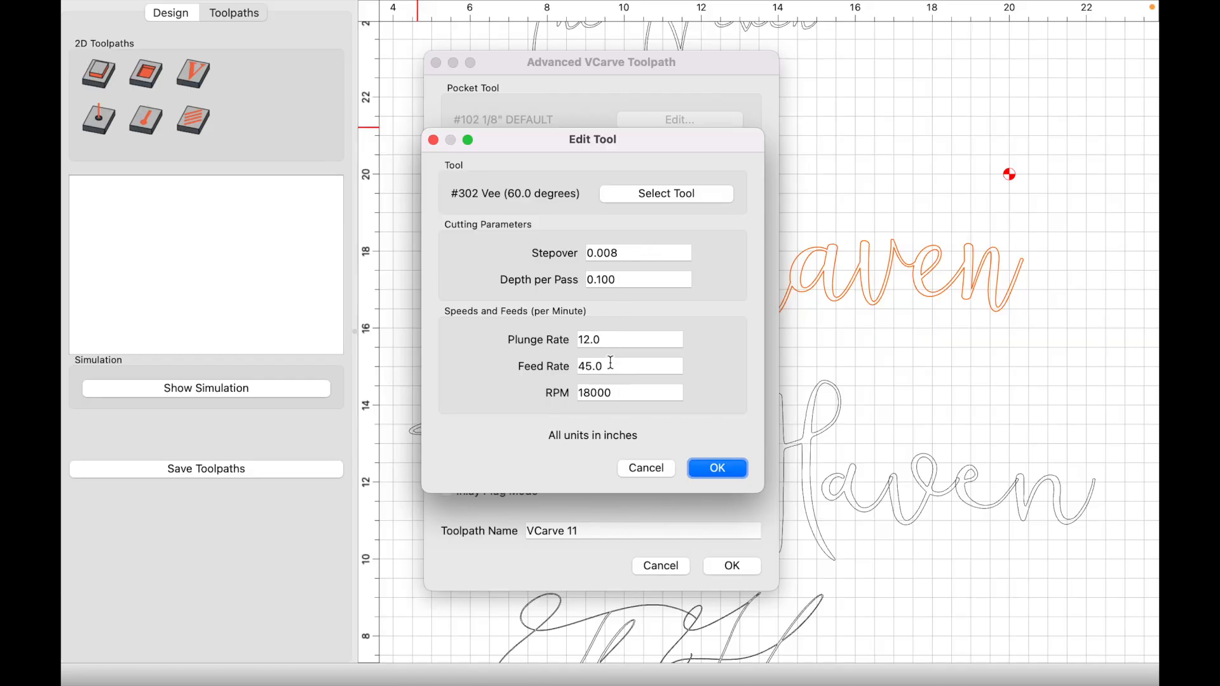
click(628, 339)
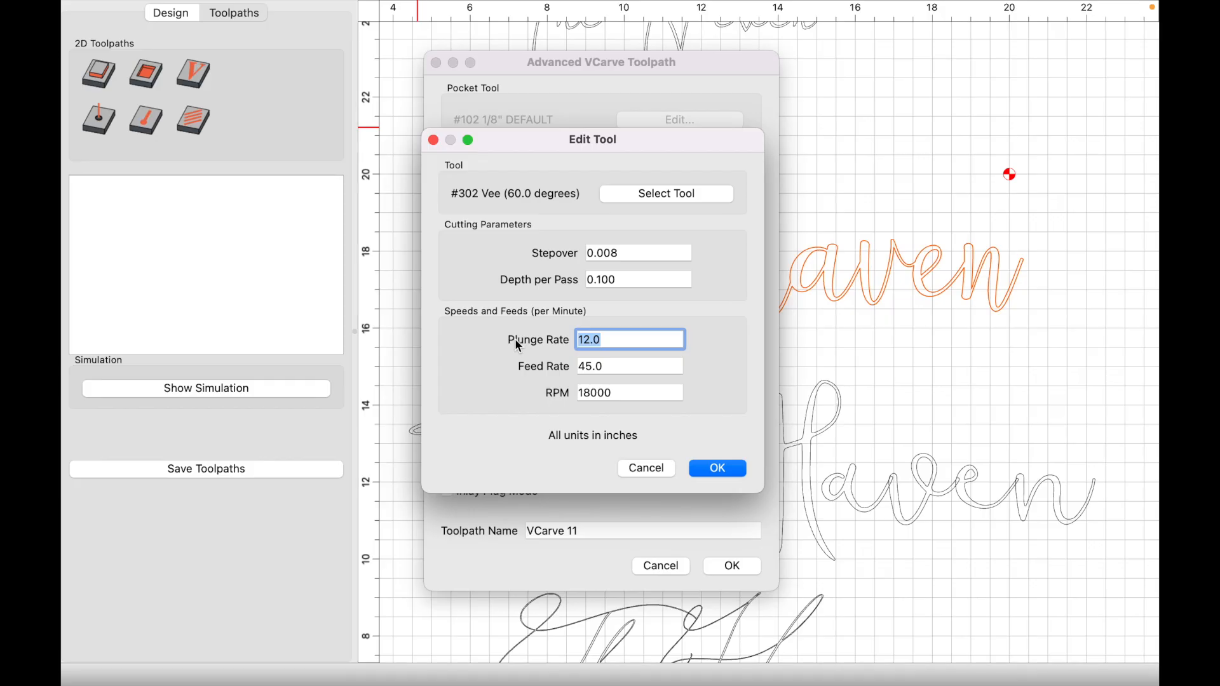
text(80)
click(629, 366)
text(90)
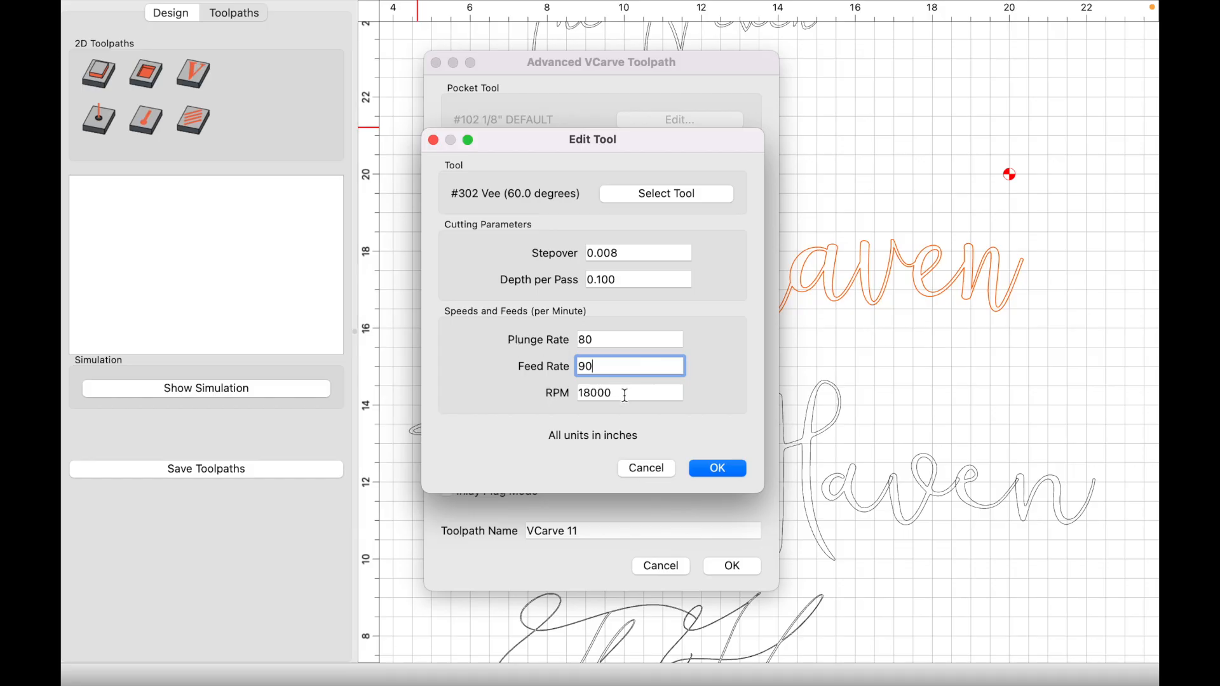
click(715, 468)
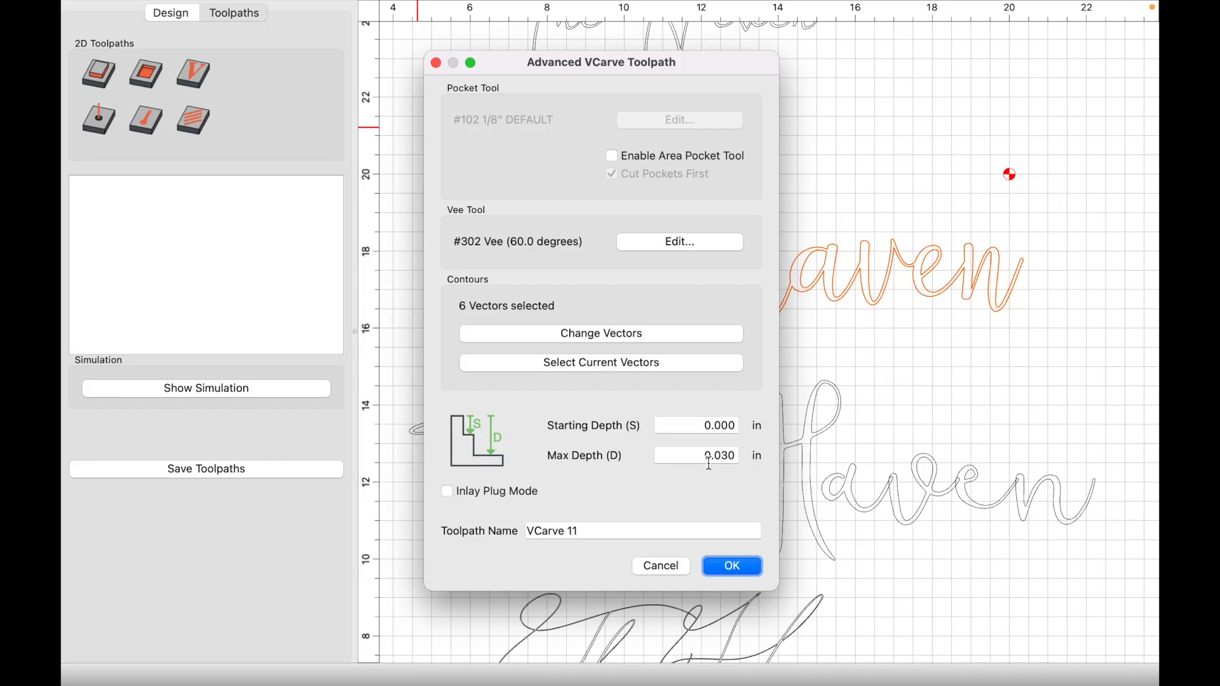
Step: Set max depth to 0.75 in, producing the VCarve 11 toolpath flagged as empty
click(696, 454)
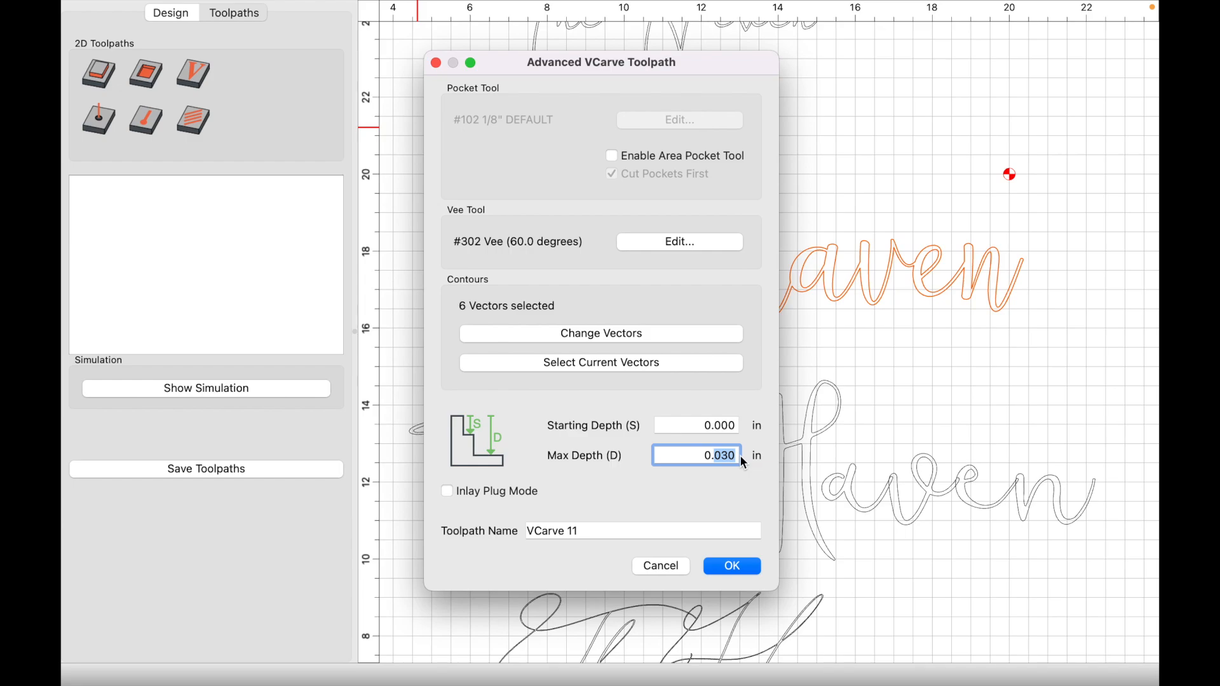
mouse_move(714, 472)
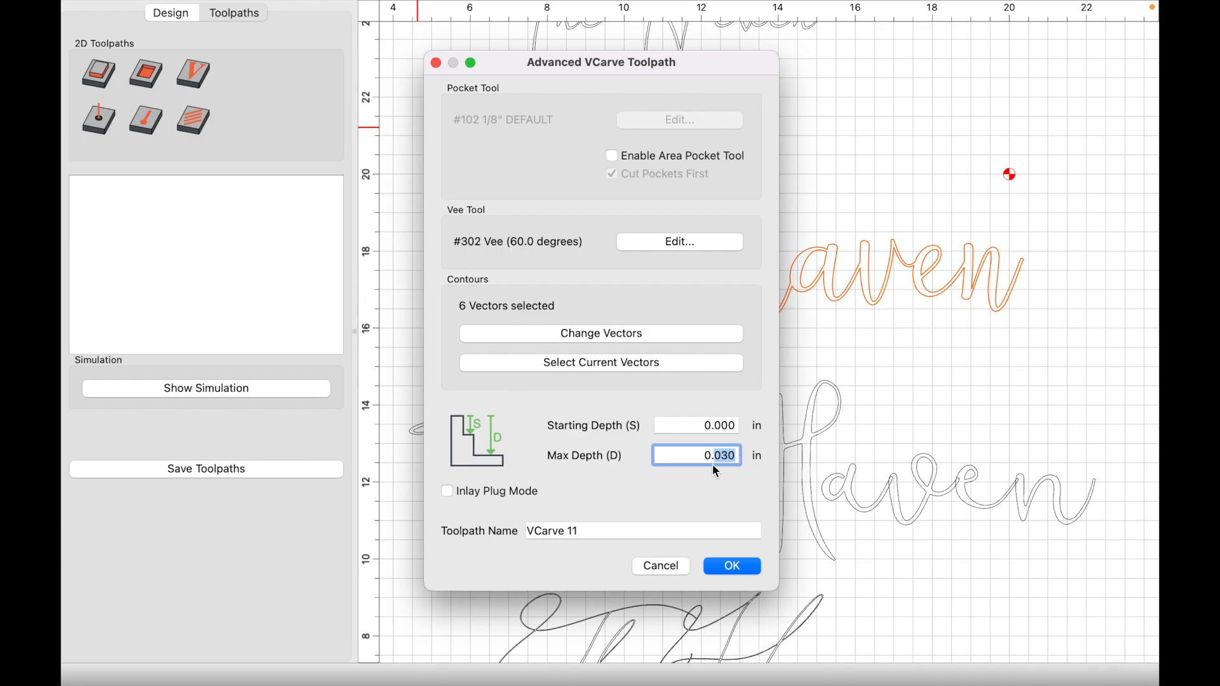
mouse_move(730, 471)
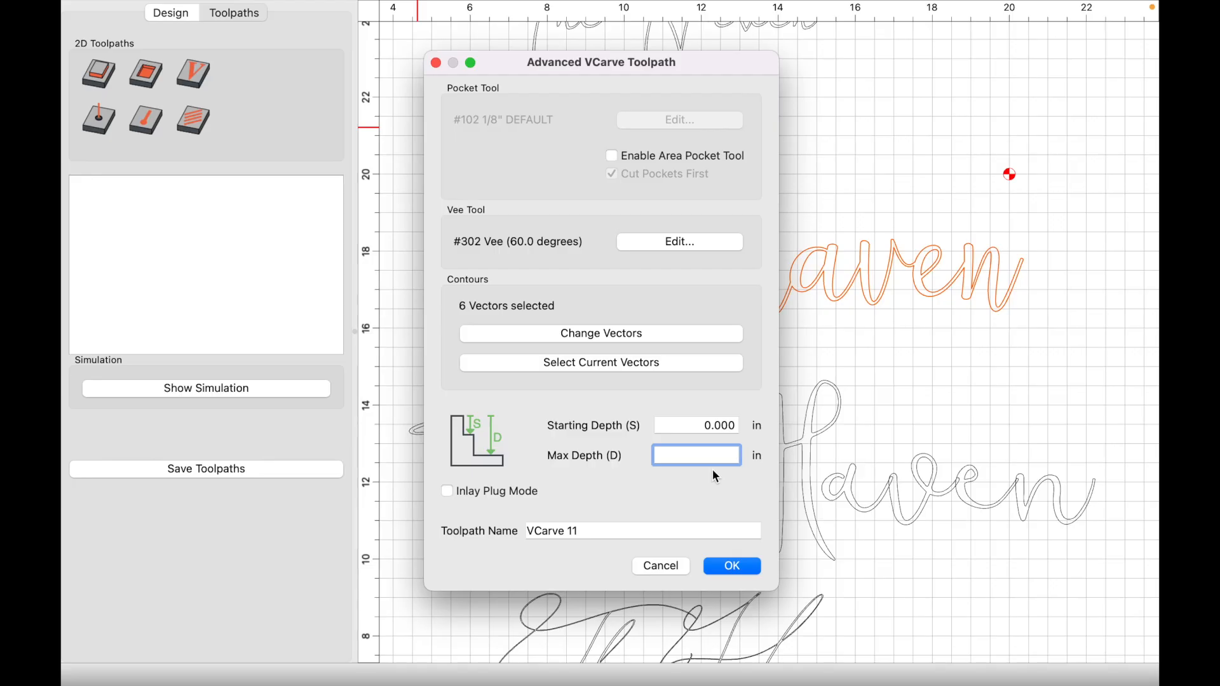
text(.75)
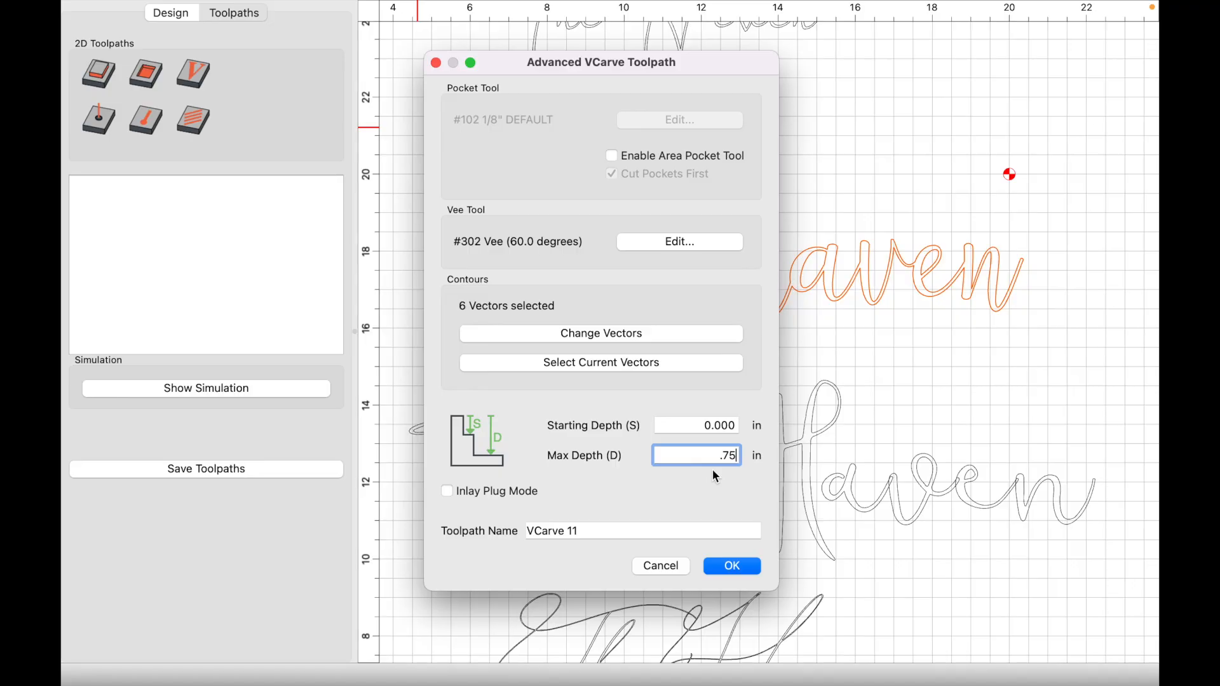
mouse_move(731, 565)
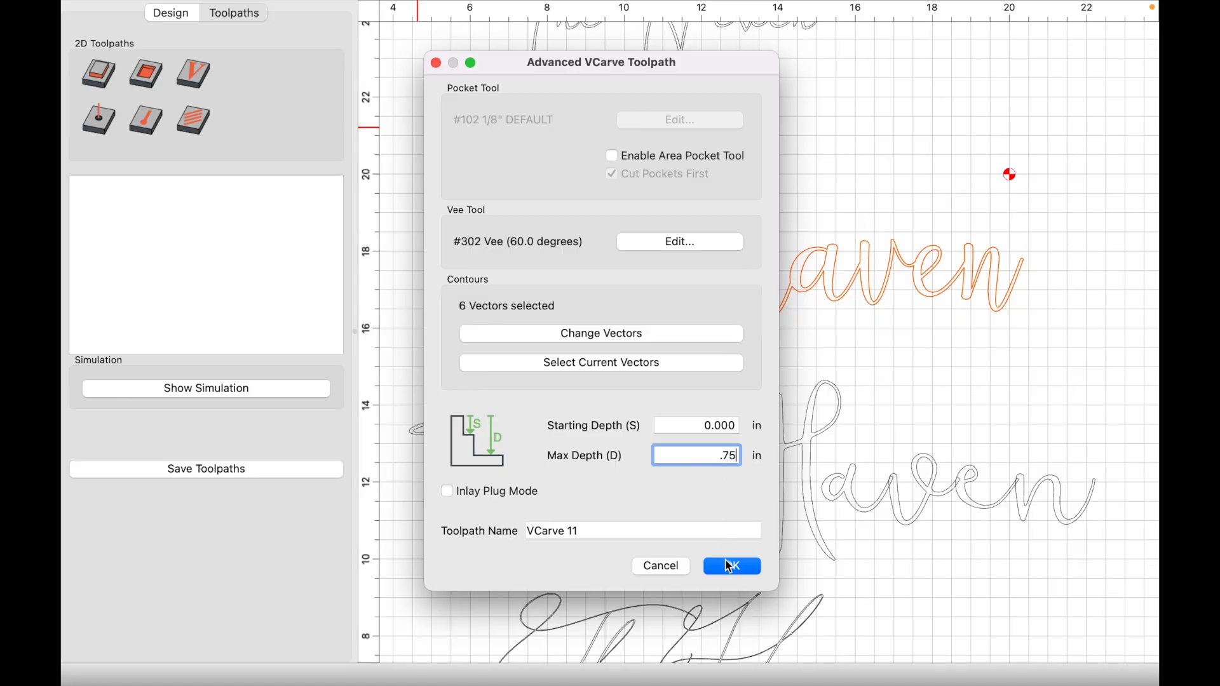
click(730, 566)
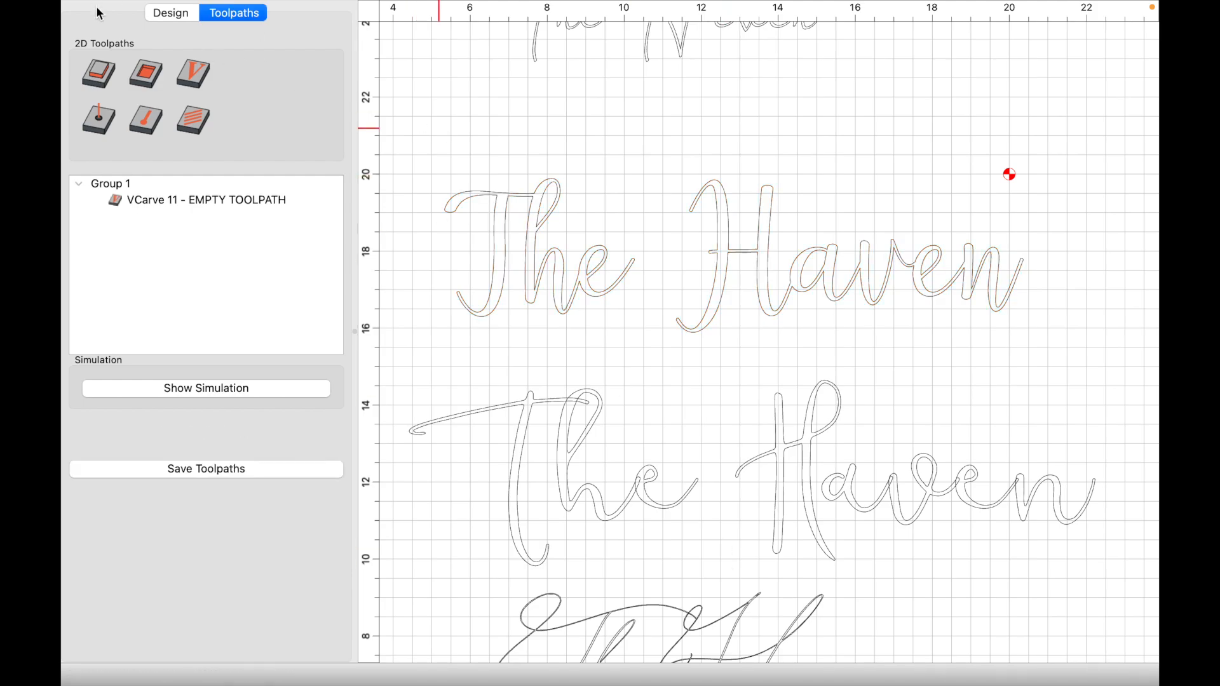
Step: Check Job Setup in Design: 40 by 40 in Softwood stock, 0.75 in thick
click(170, 13)
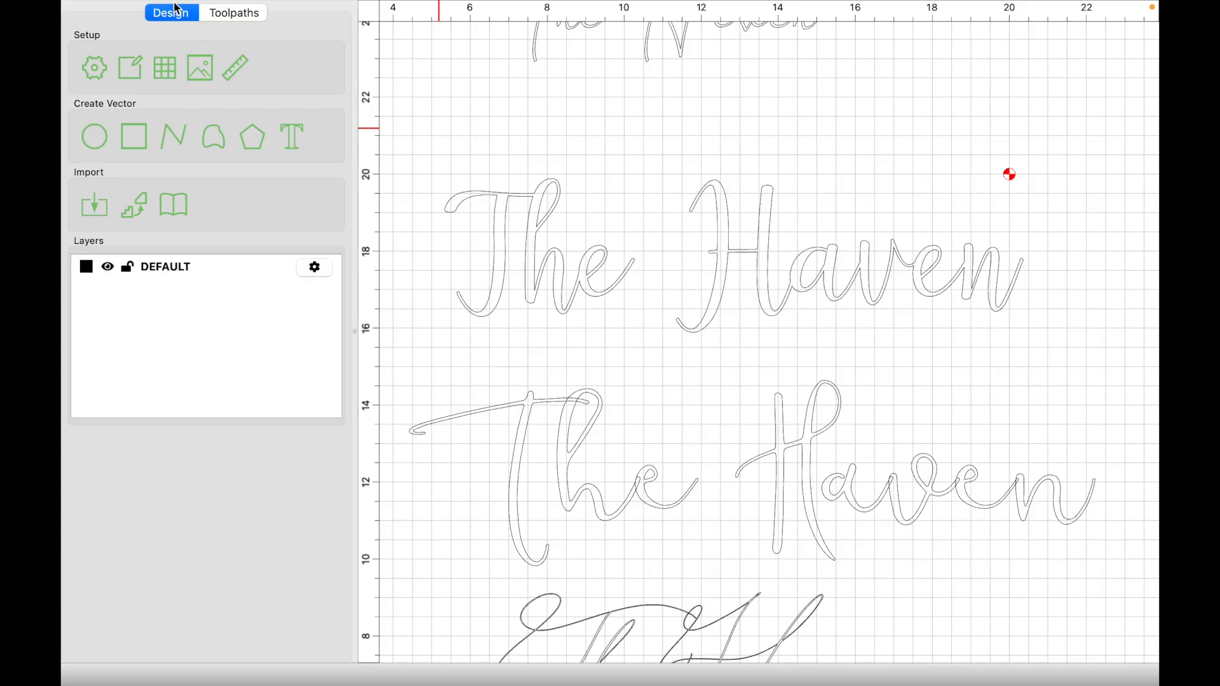
mouse_move(94, 68)
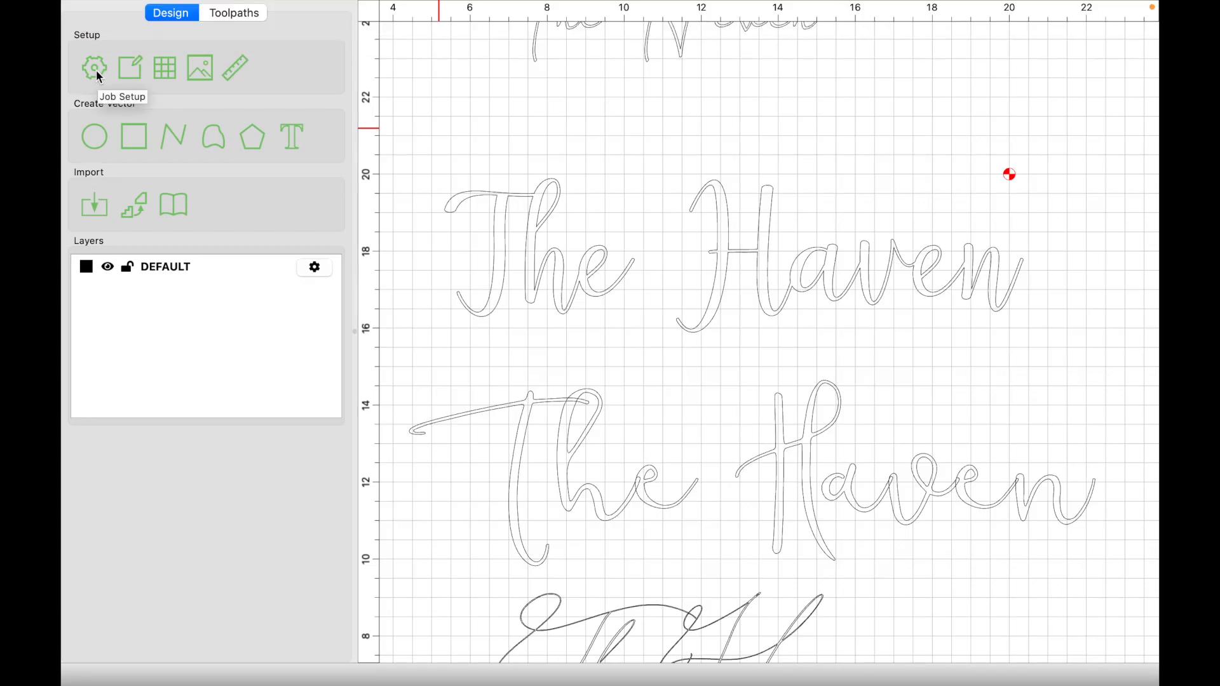
click(93, 68)
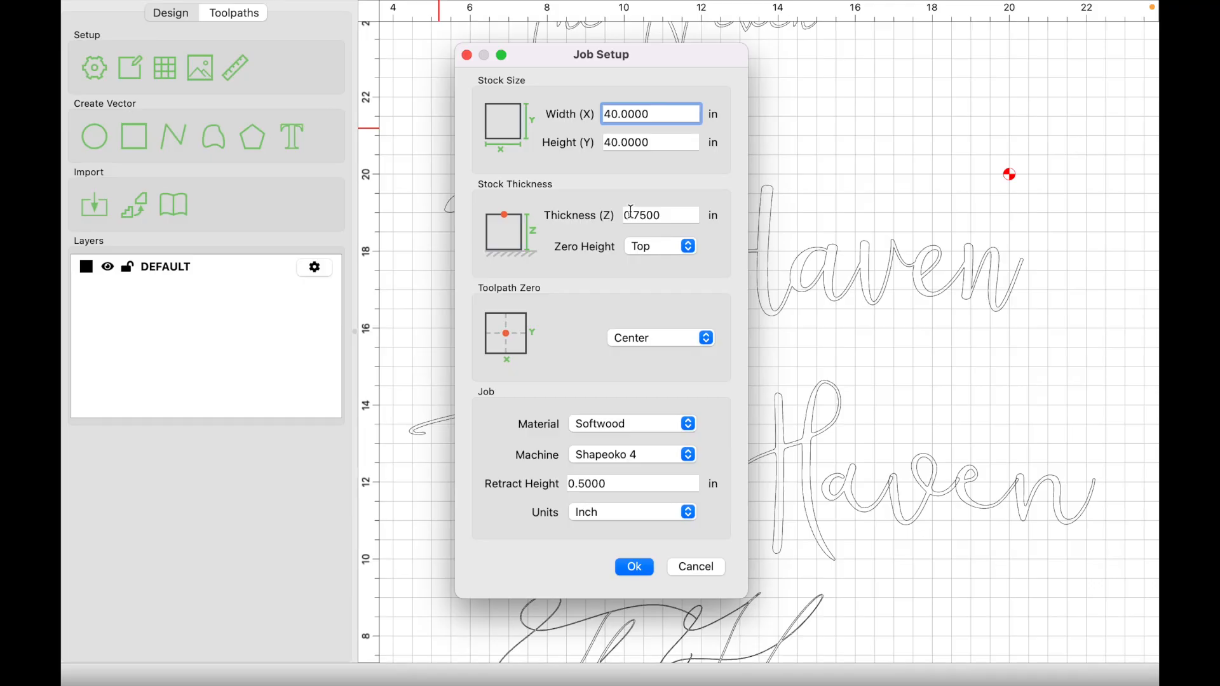
mouse_move(568, 216)
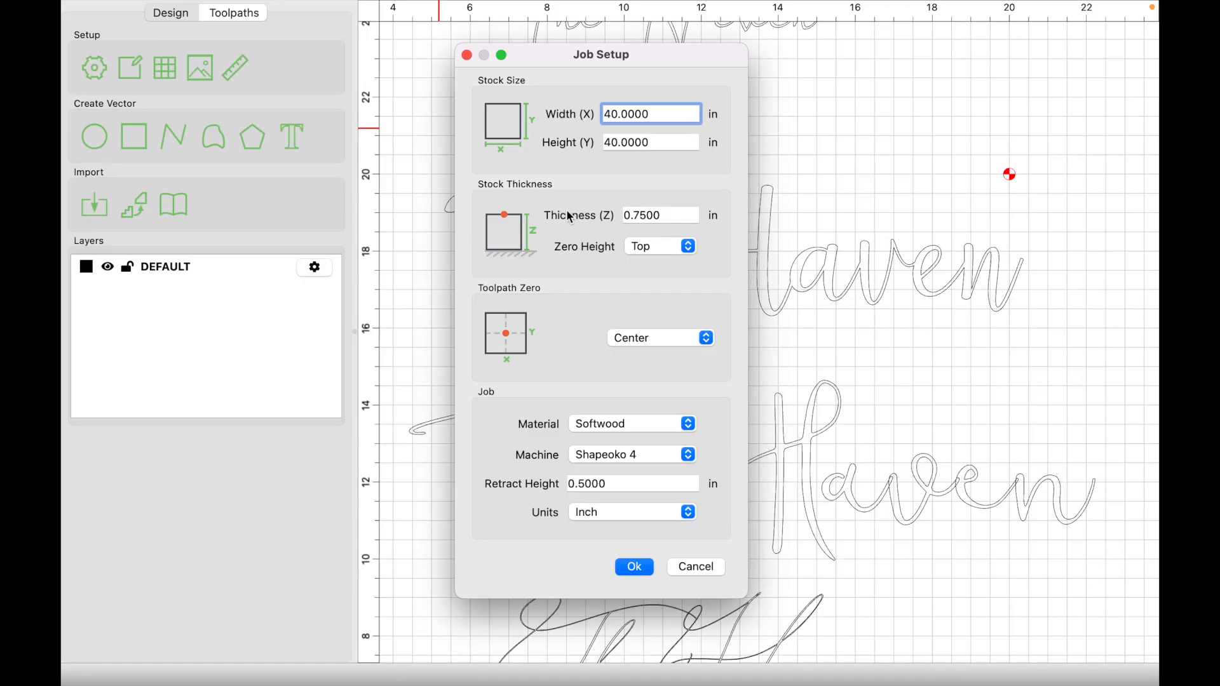
mouse_move(675, 142)
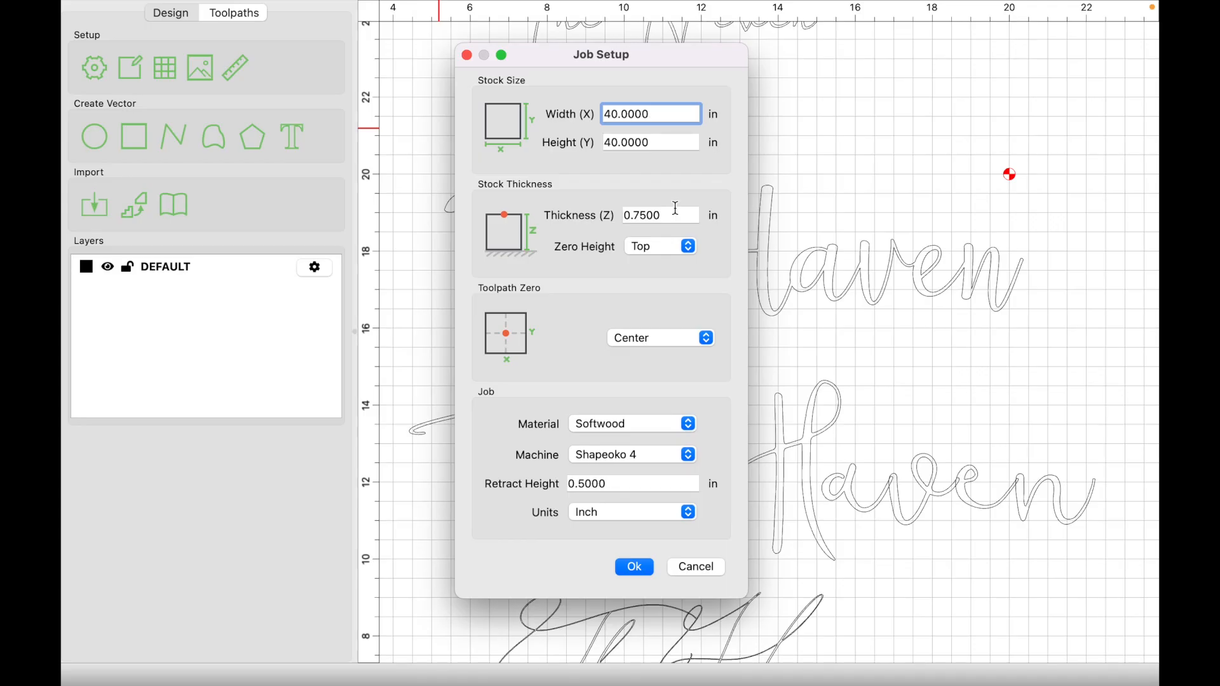
mouse_move(687, 416)
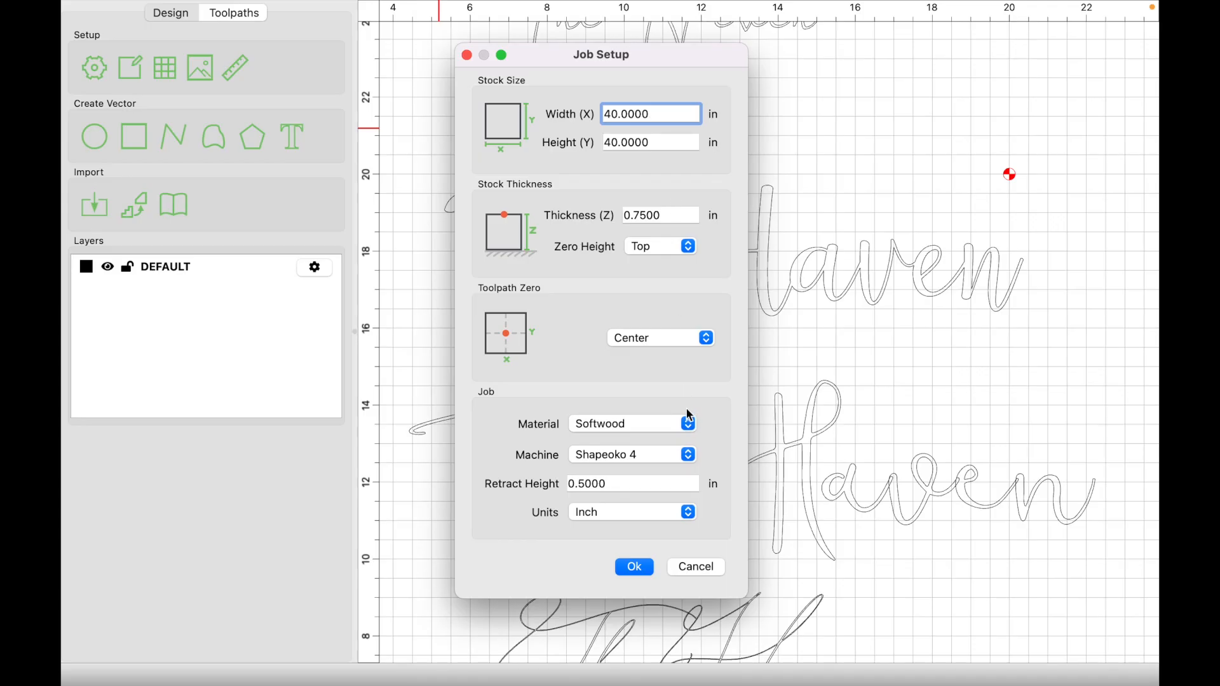
mouse_move(691, 572)
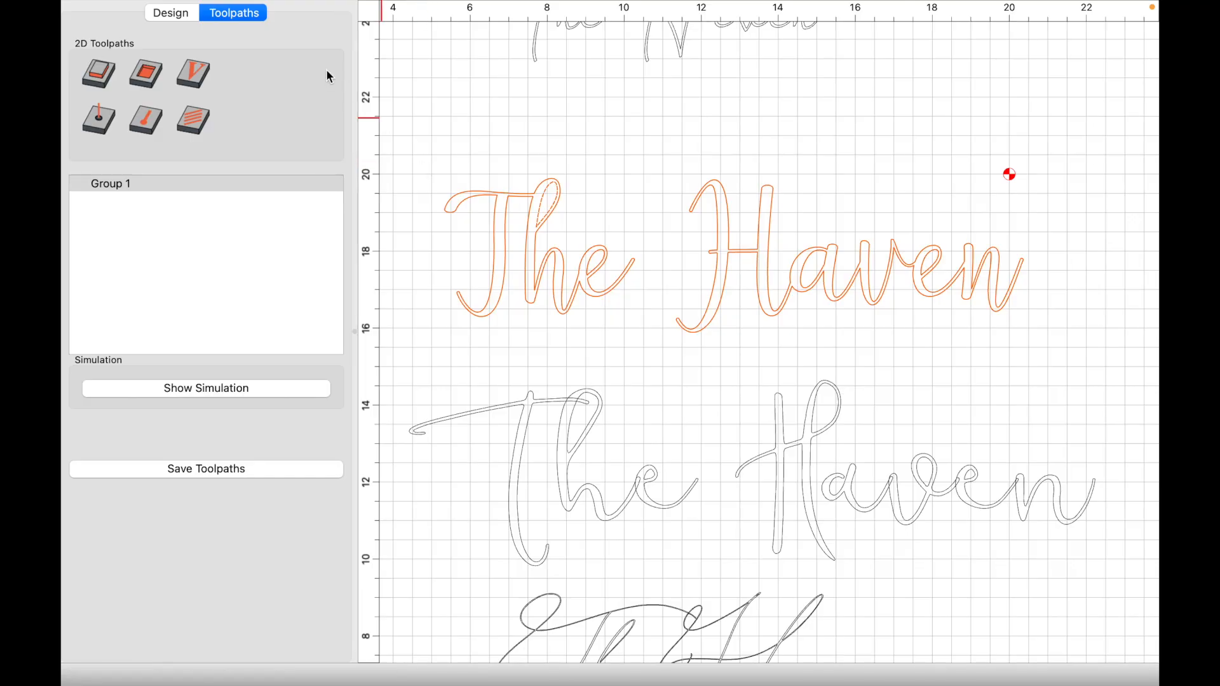
Step: Create the 'VCarve example' V-carve from the selected lettering, keeping the vee bit settings
click(192, 72)
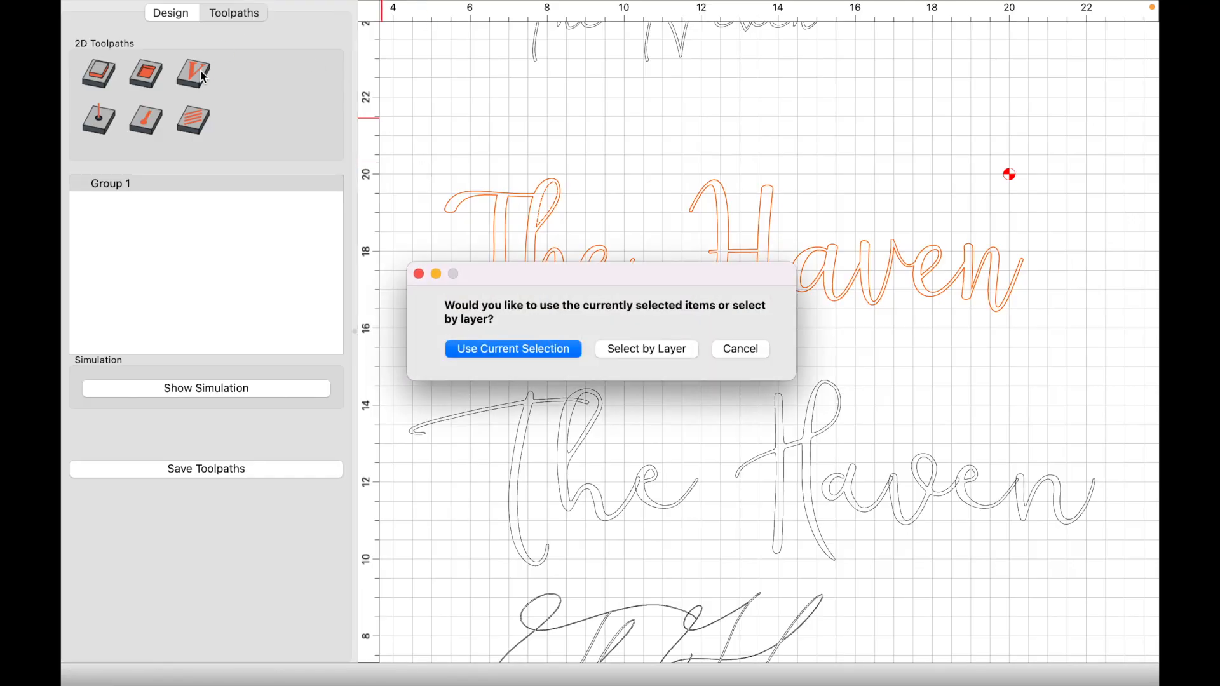
click(513, 347)
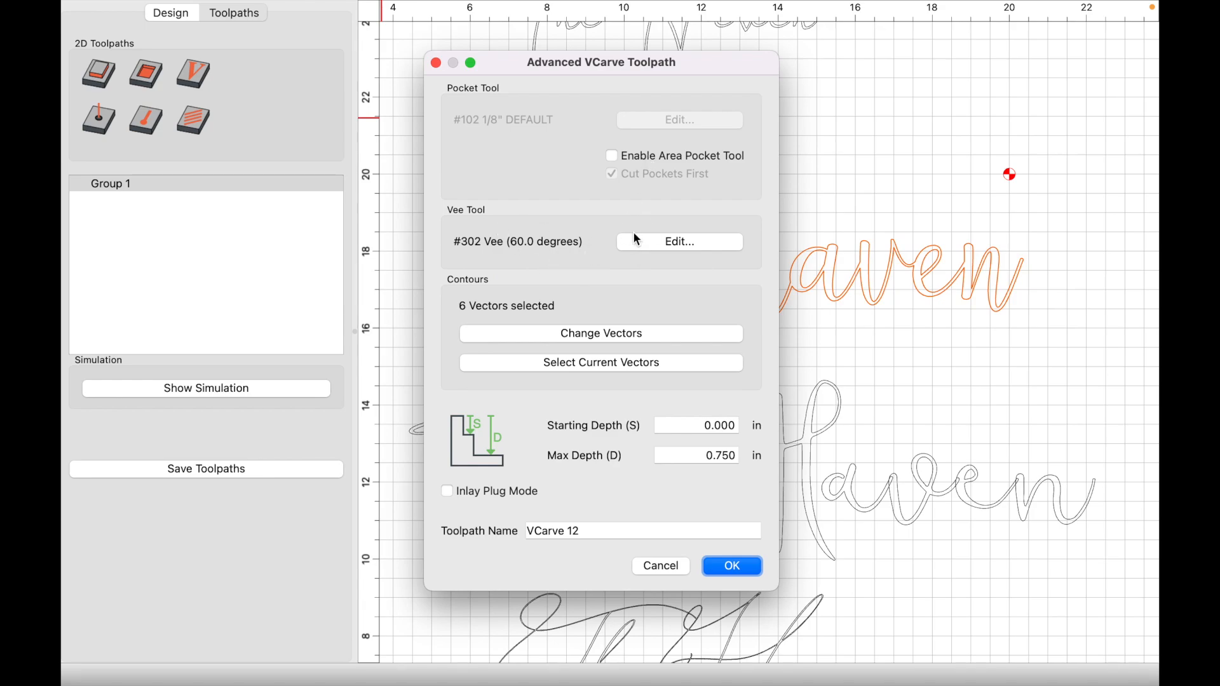
click(678, 242)
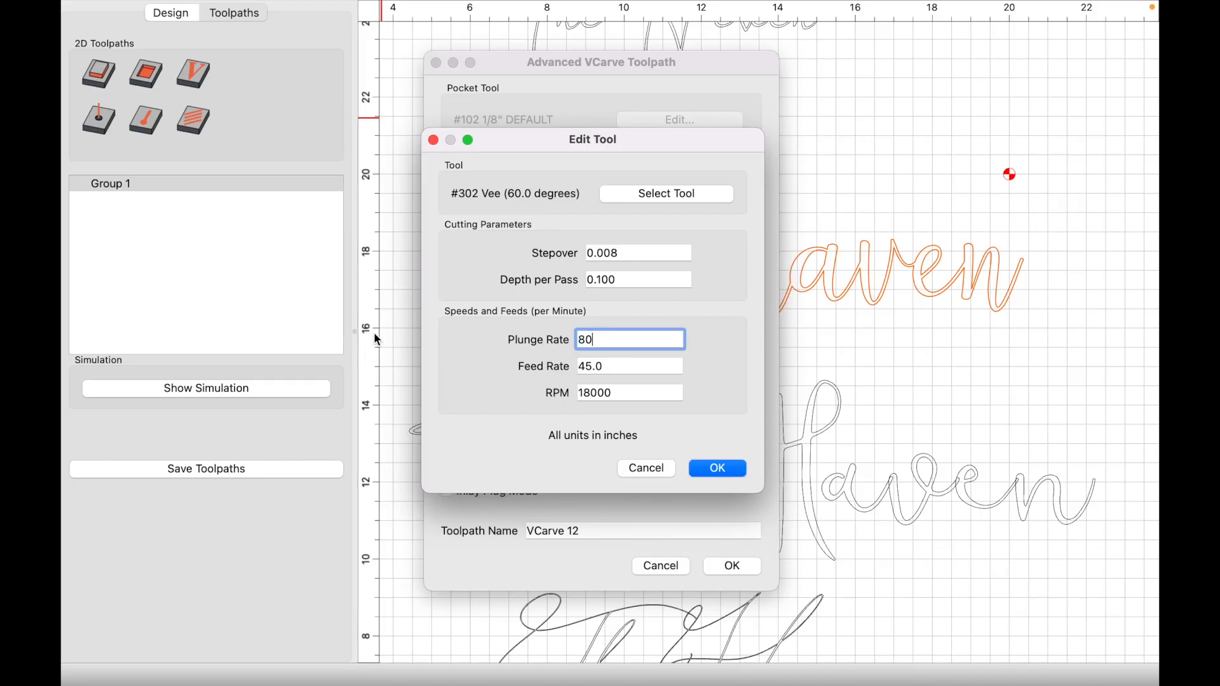
click(715, 468)
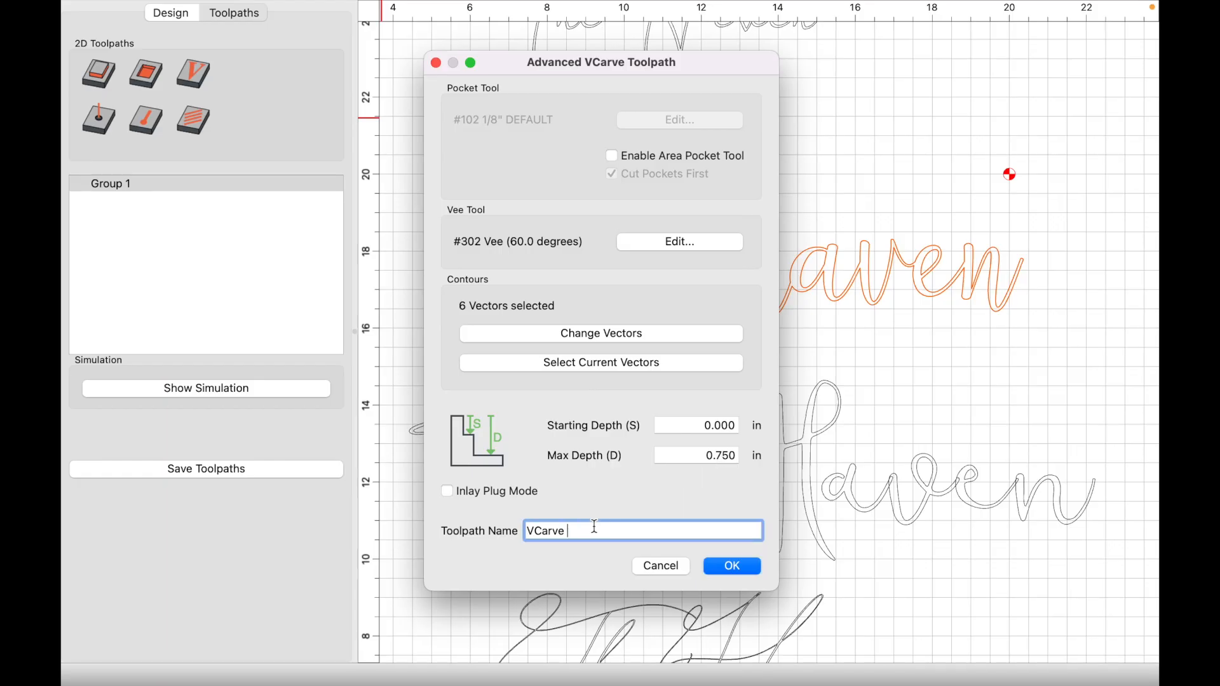
text(example)
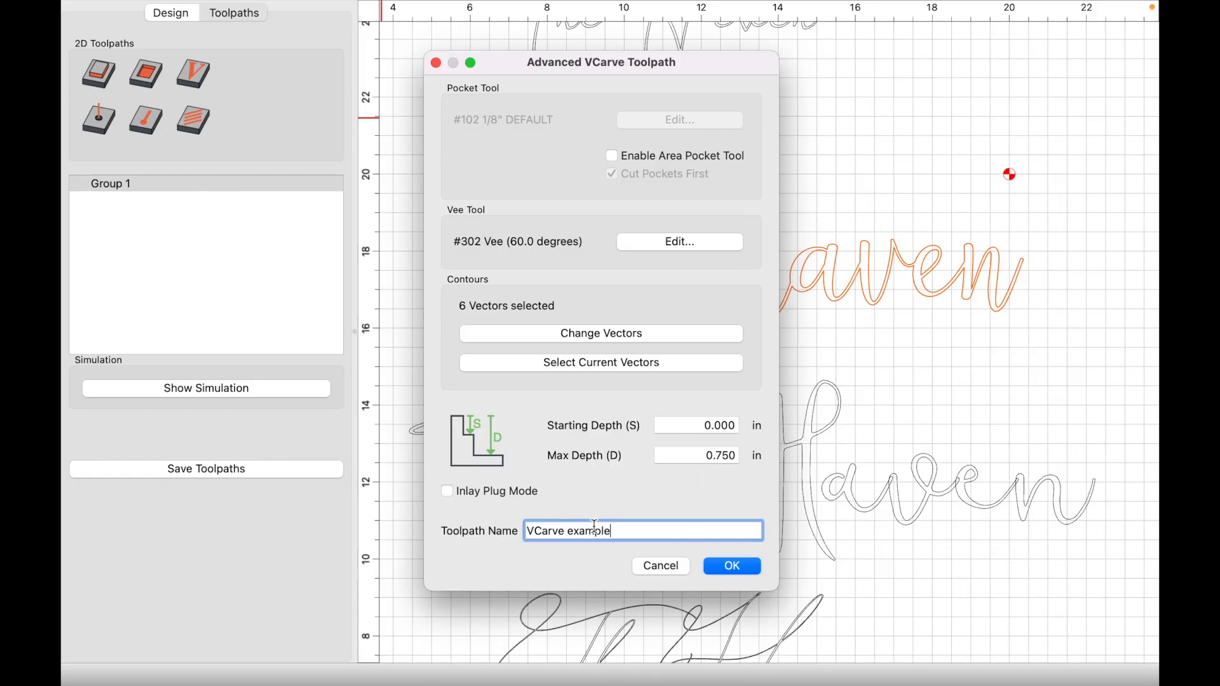
click(731, 565)
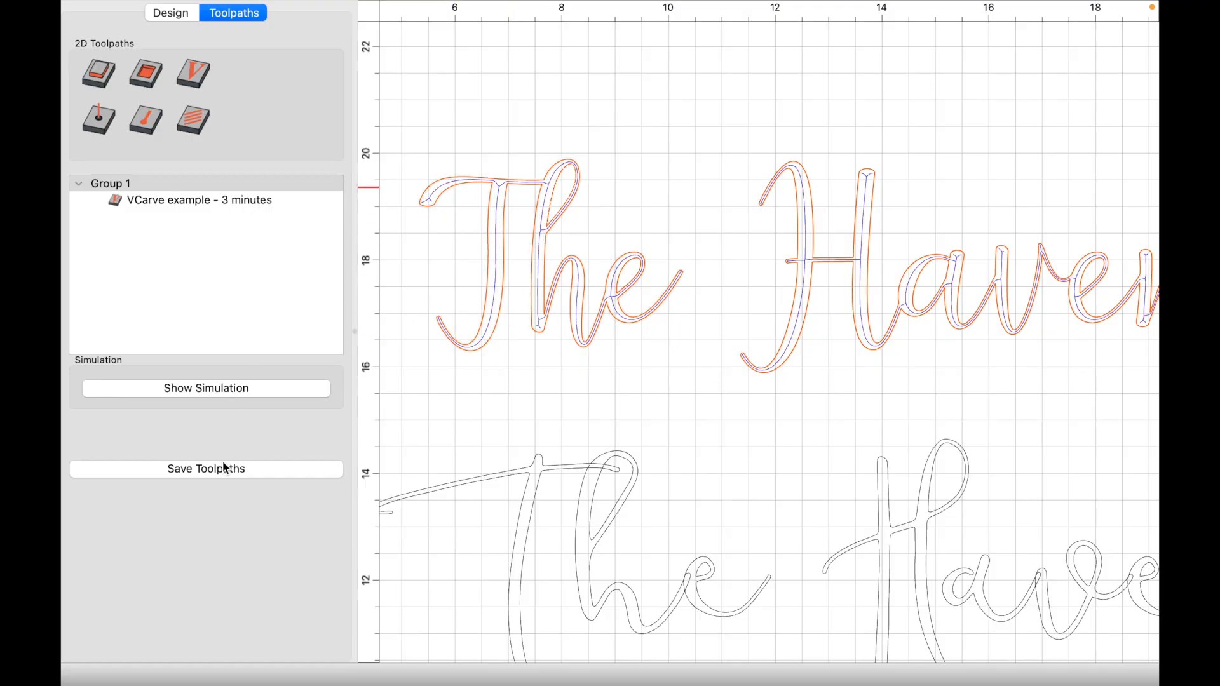
Step: Simulate the VCarve example on pine stock, tilt to inspect, then close the preview
click(170, 12)
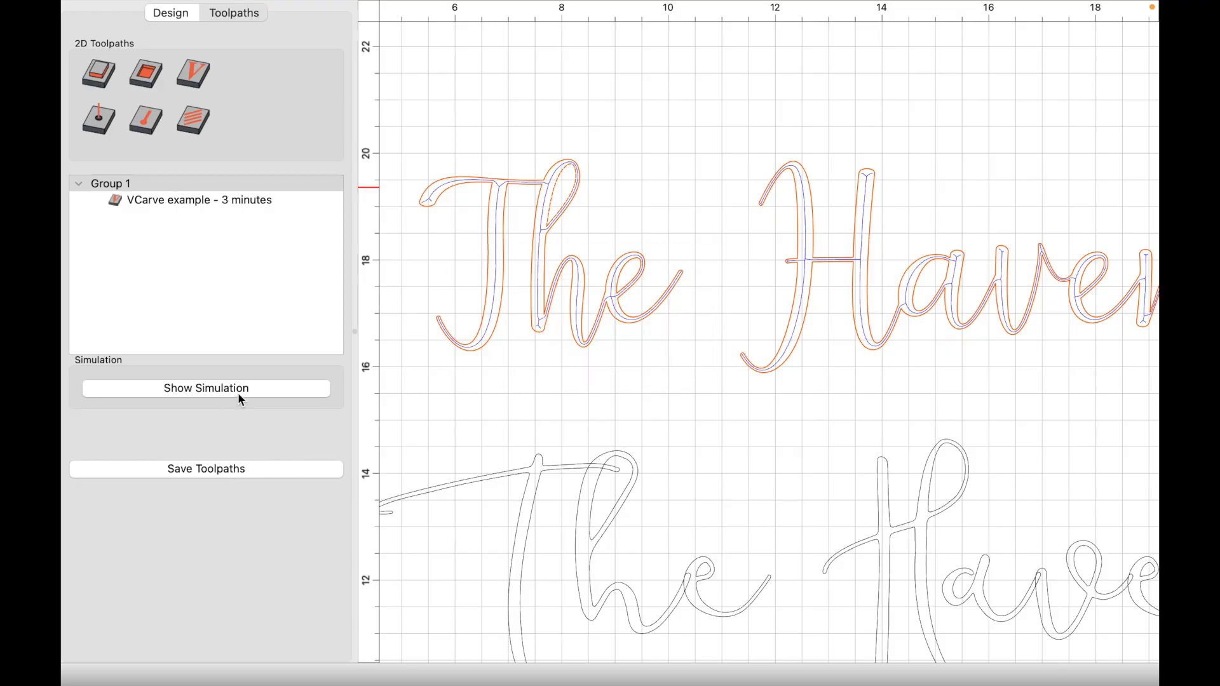
click(206, 389)
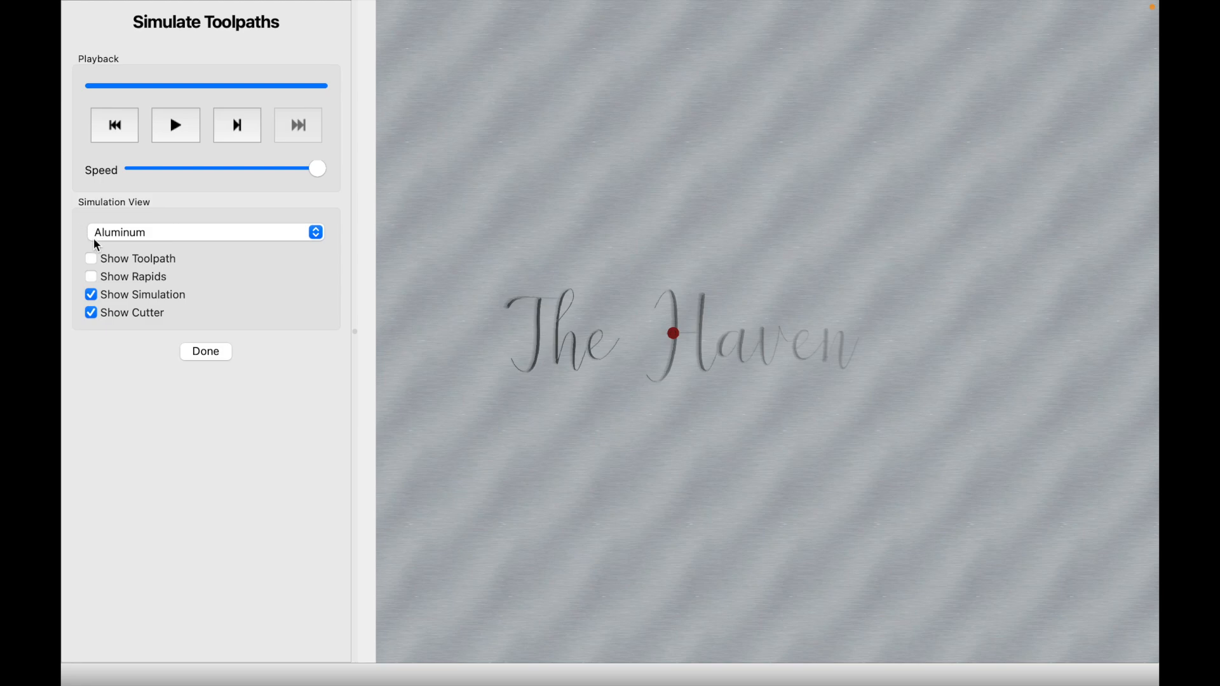
click(206, 232)
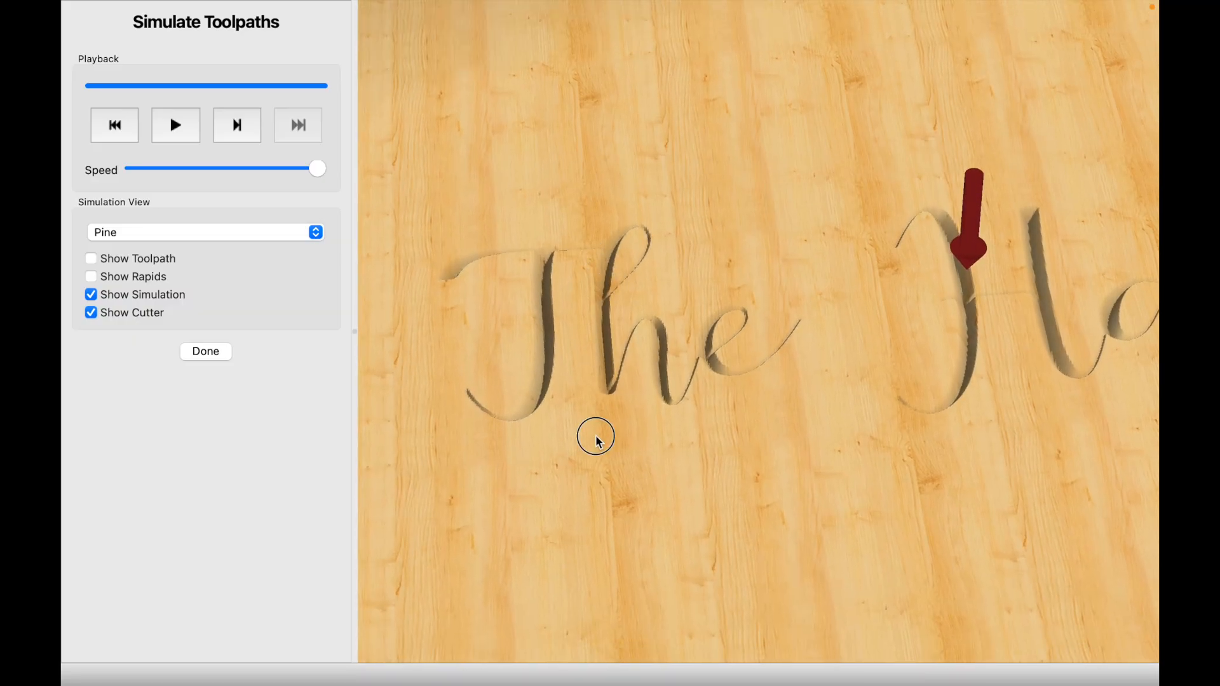
drag(596, 436, 640, 456)
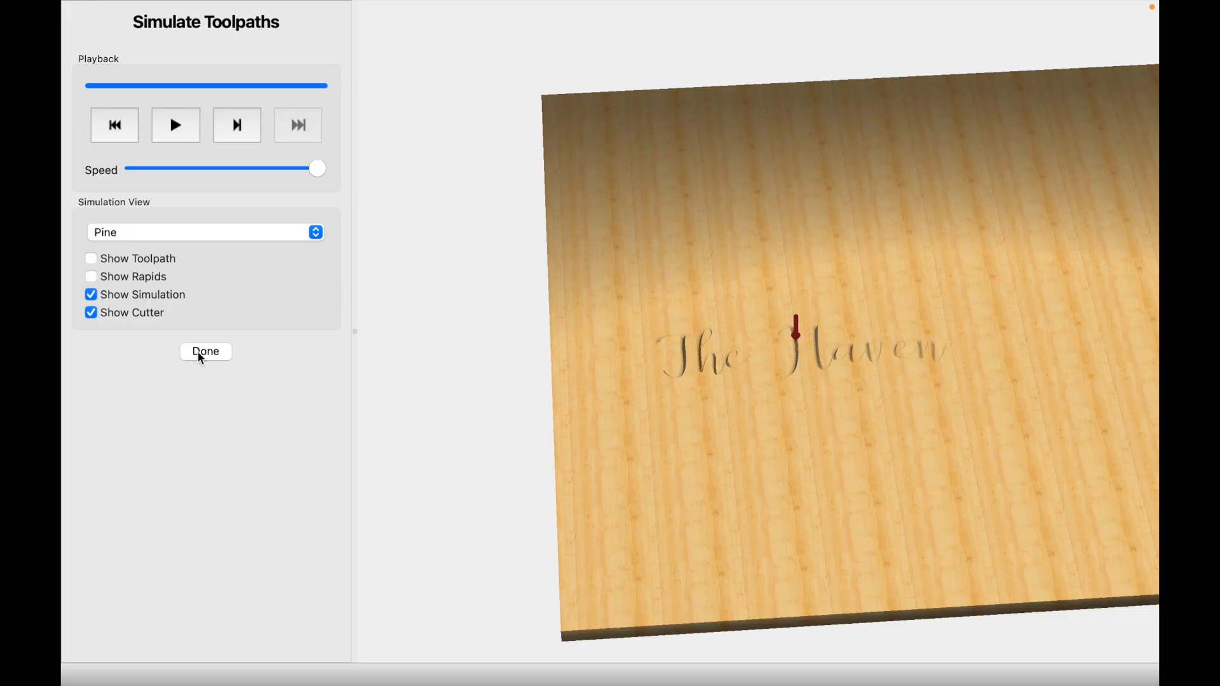
click(205, 352)
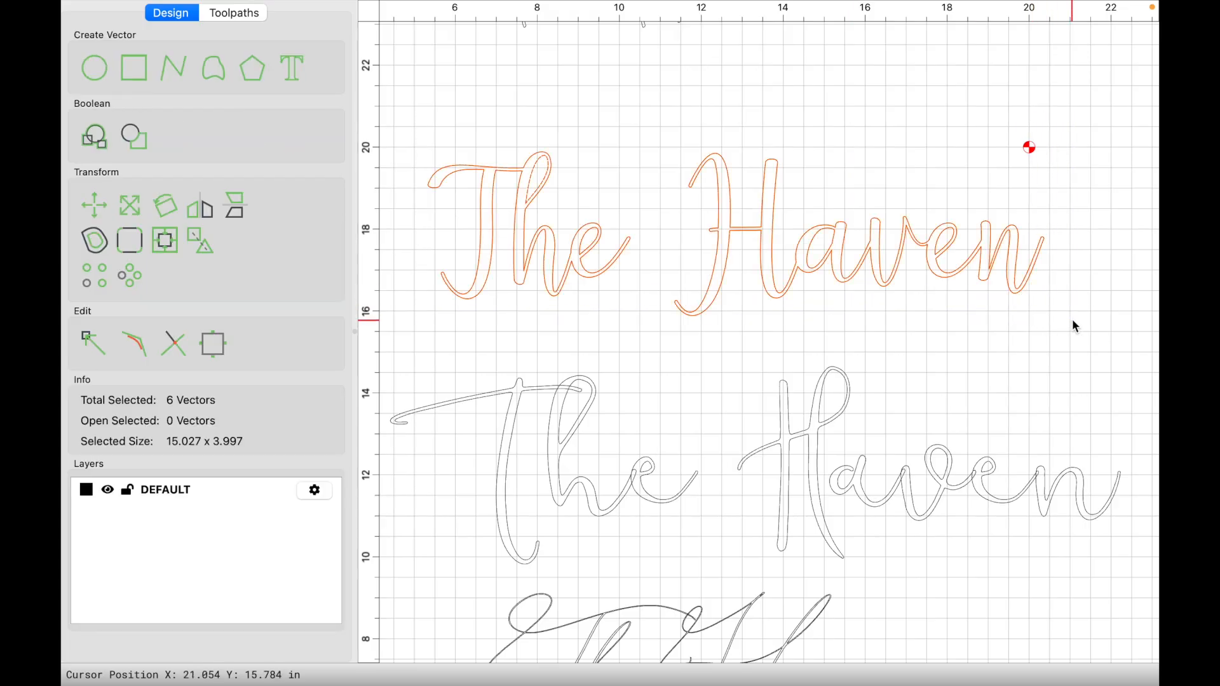
Step: Start another V-carve from the selected lettering and enable 1/8-inch bit pocket clearing
click(234, 13)
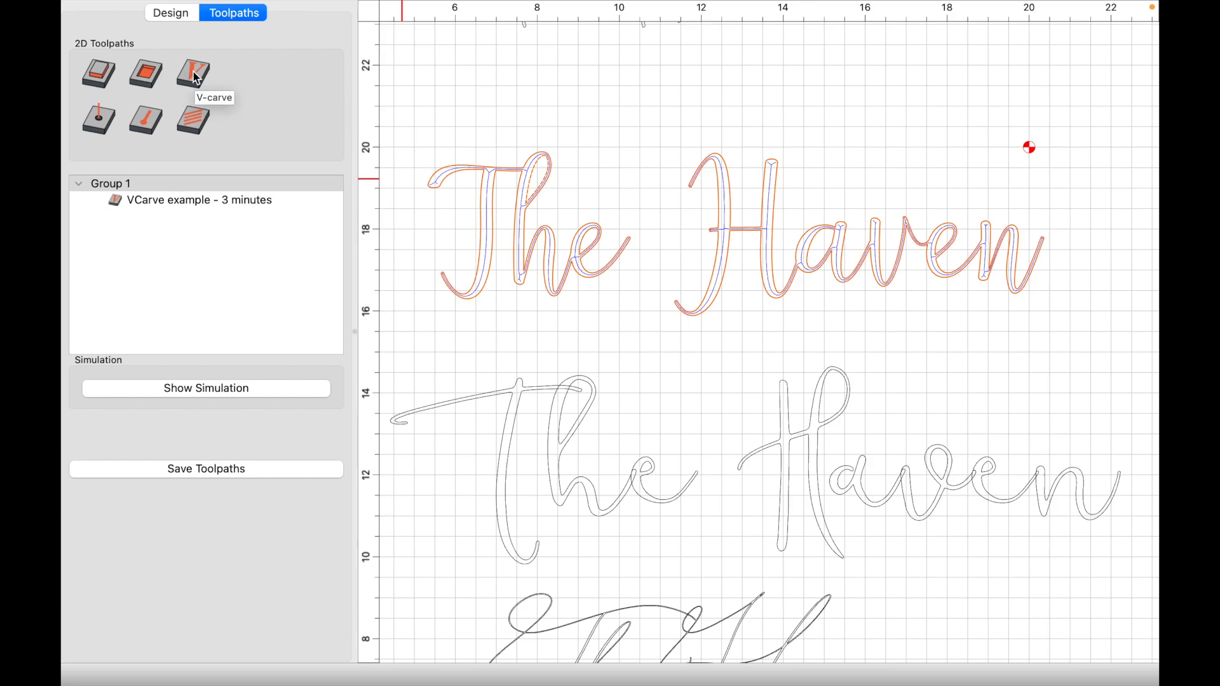
click(191, 73)
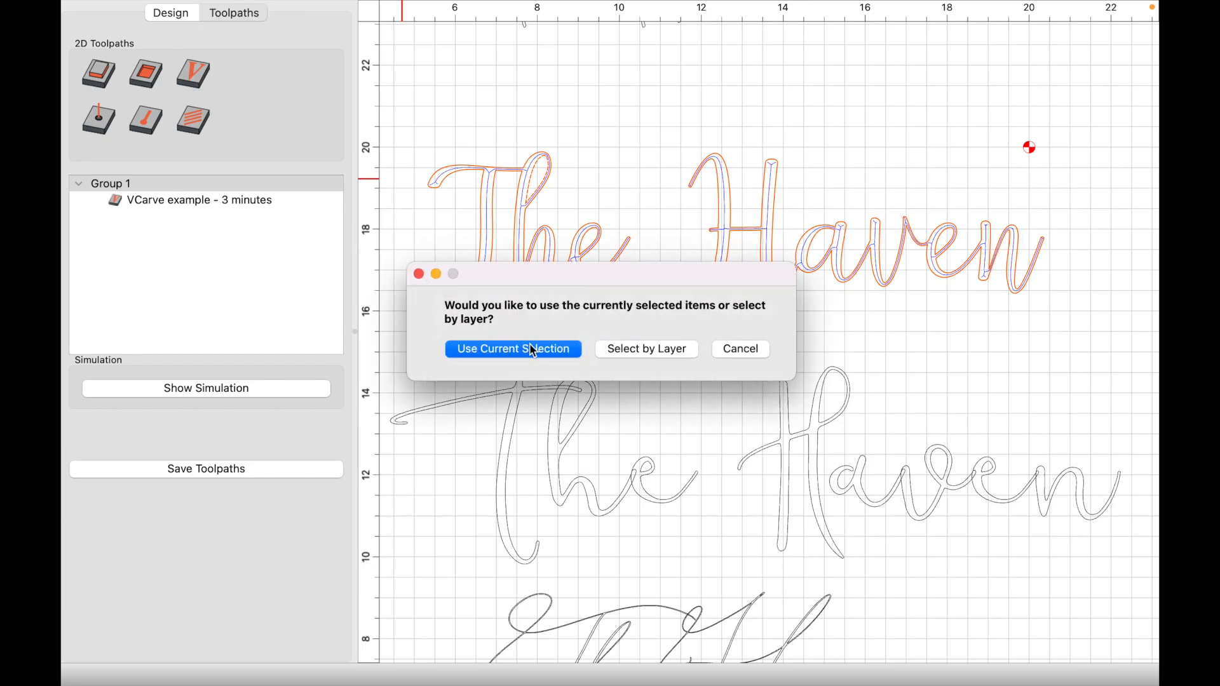
click(513, 349)
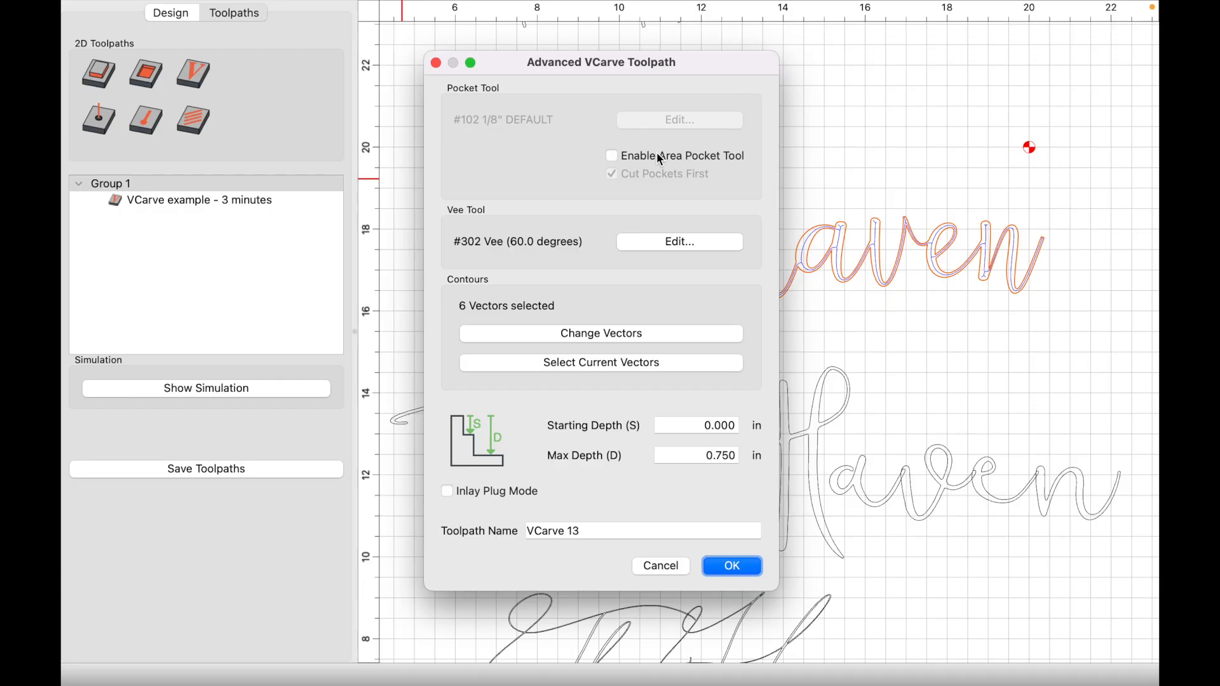
click(611, 156)
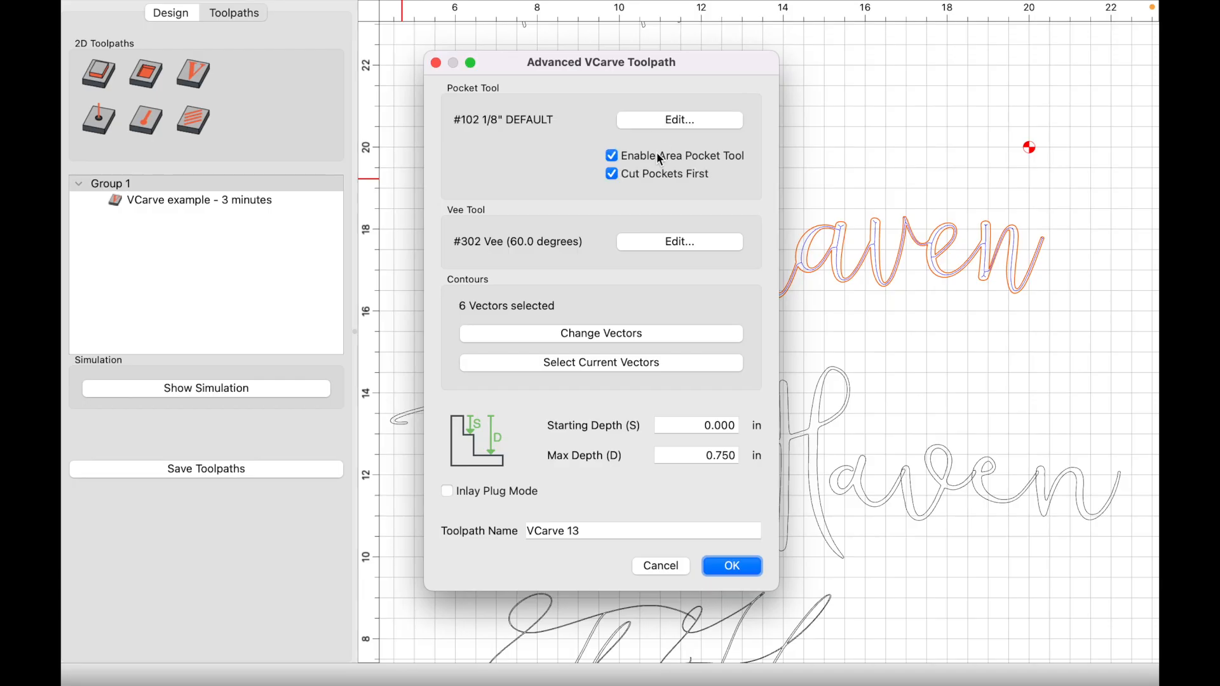
Step: Set the 1/8-inch pocket tool's plunge and feed rates to 76
click(678, 121)
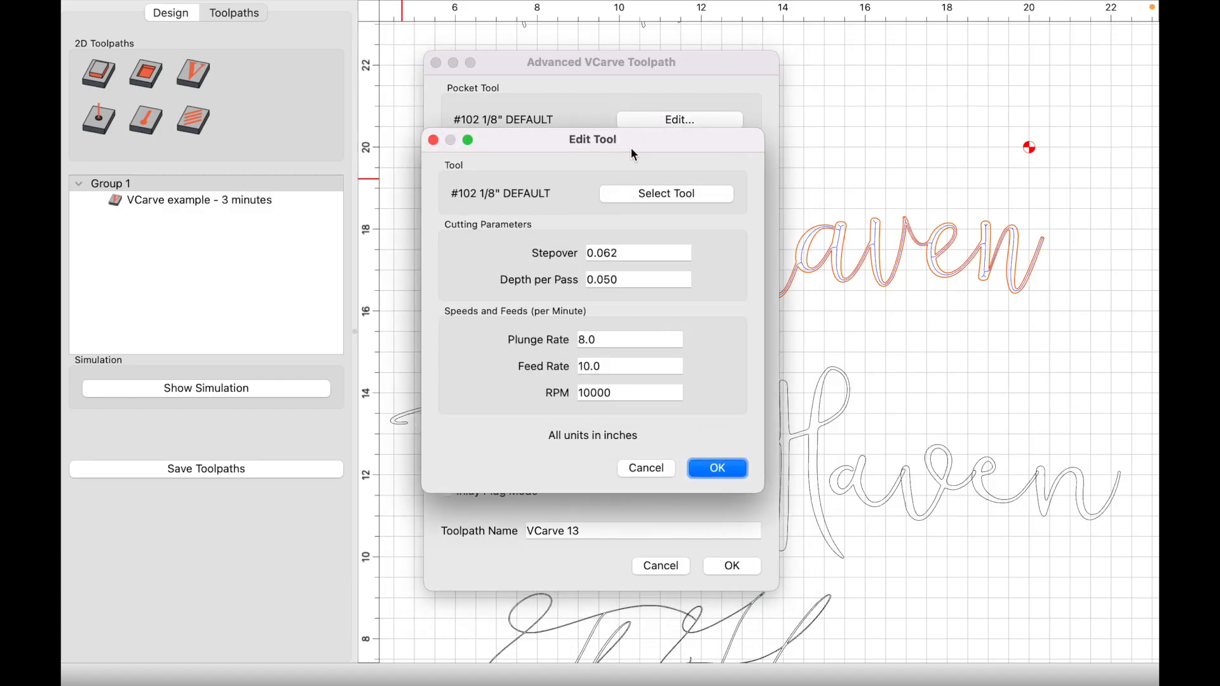
mouse_move(527, 210)
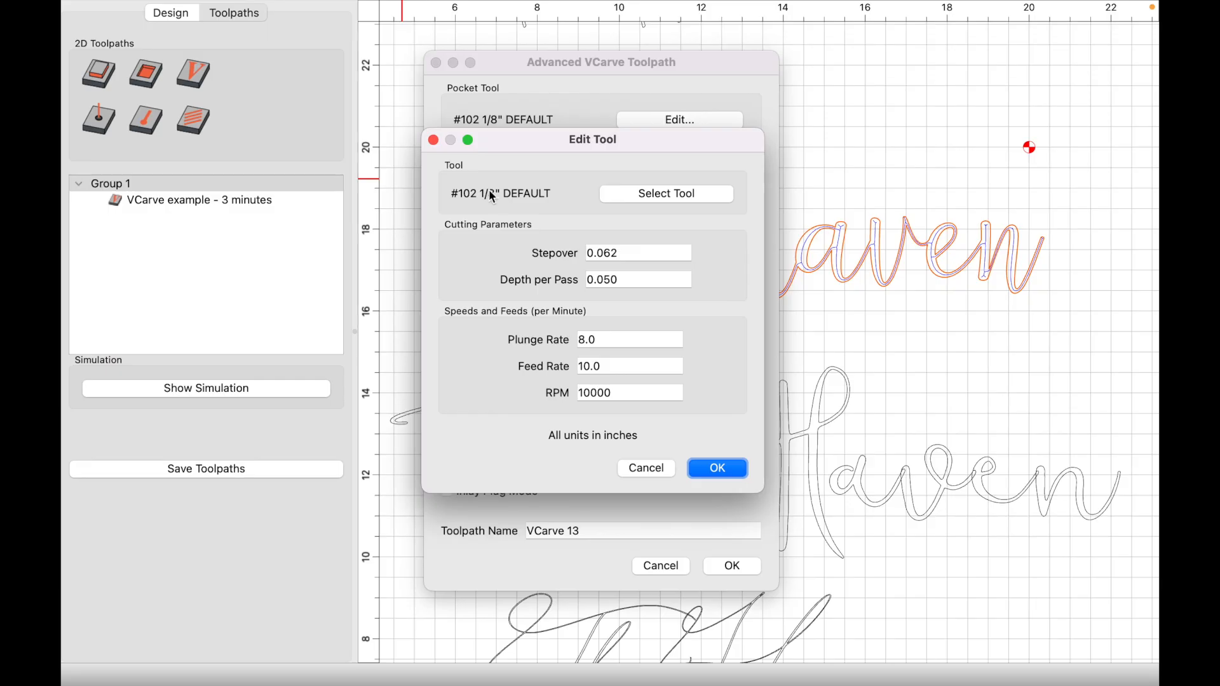
click(628, 339)
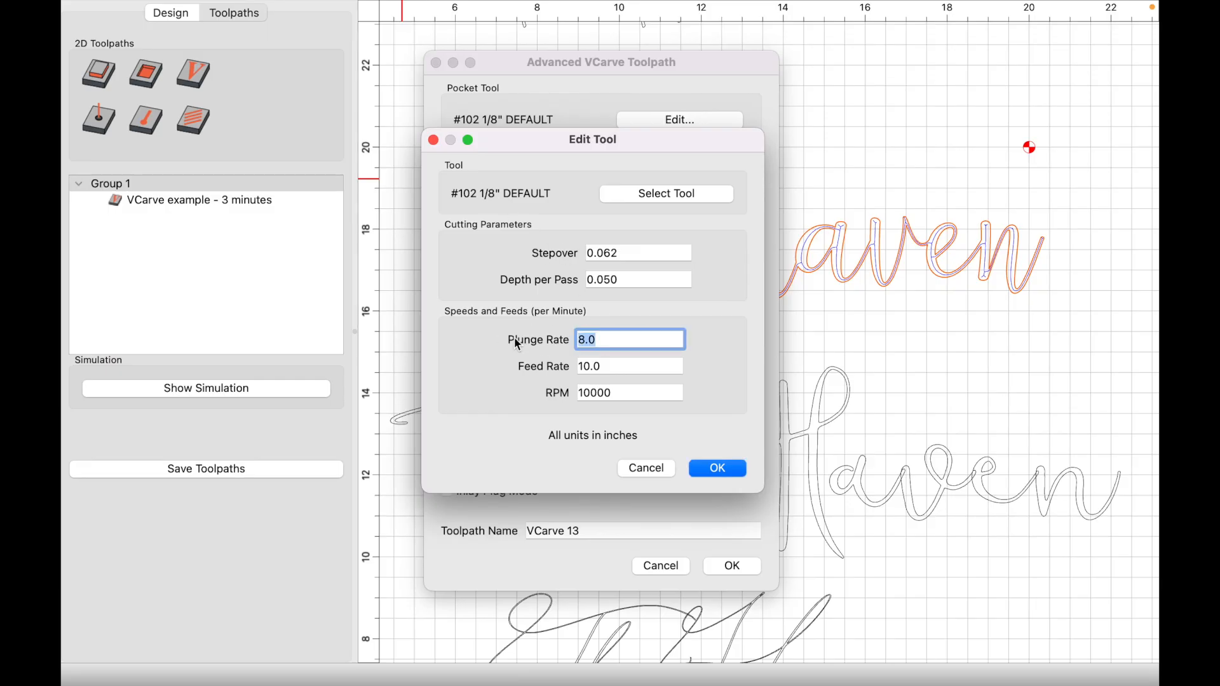
text(76)
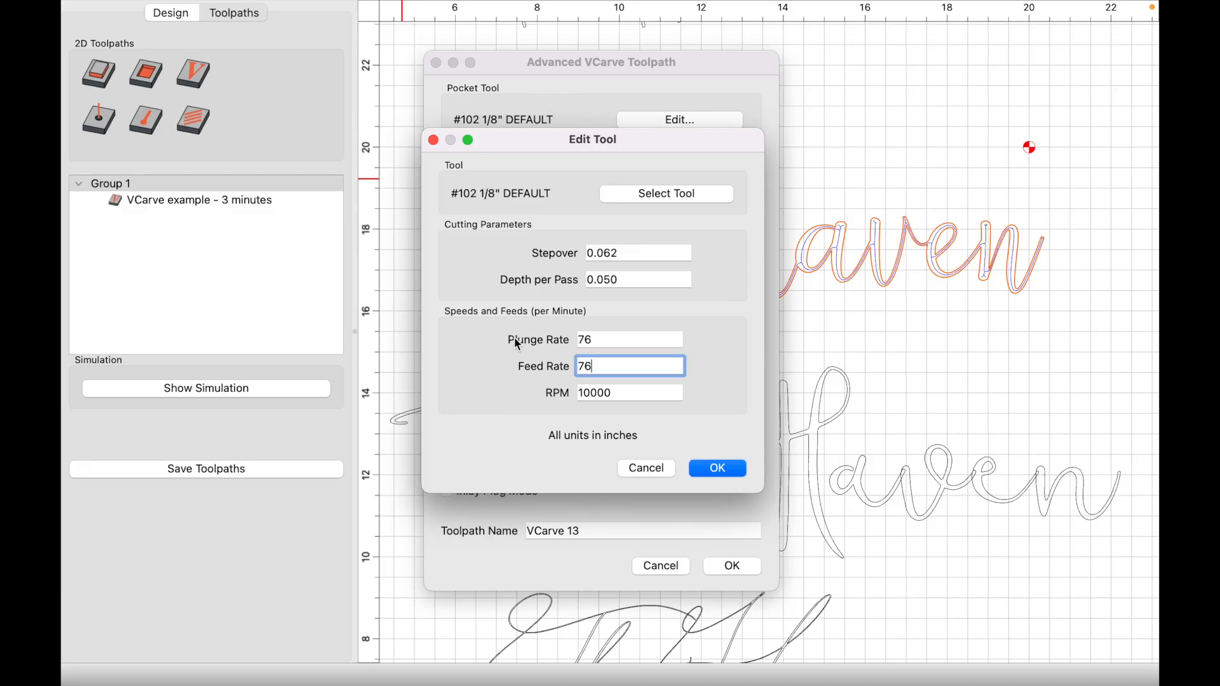
click(716, 468)
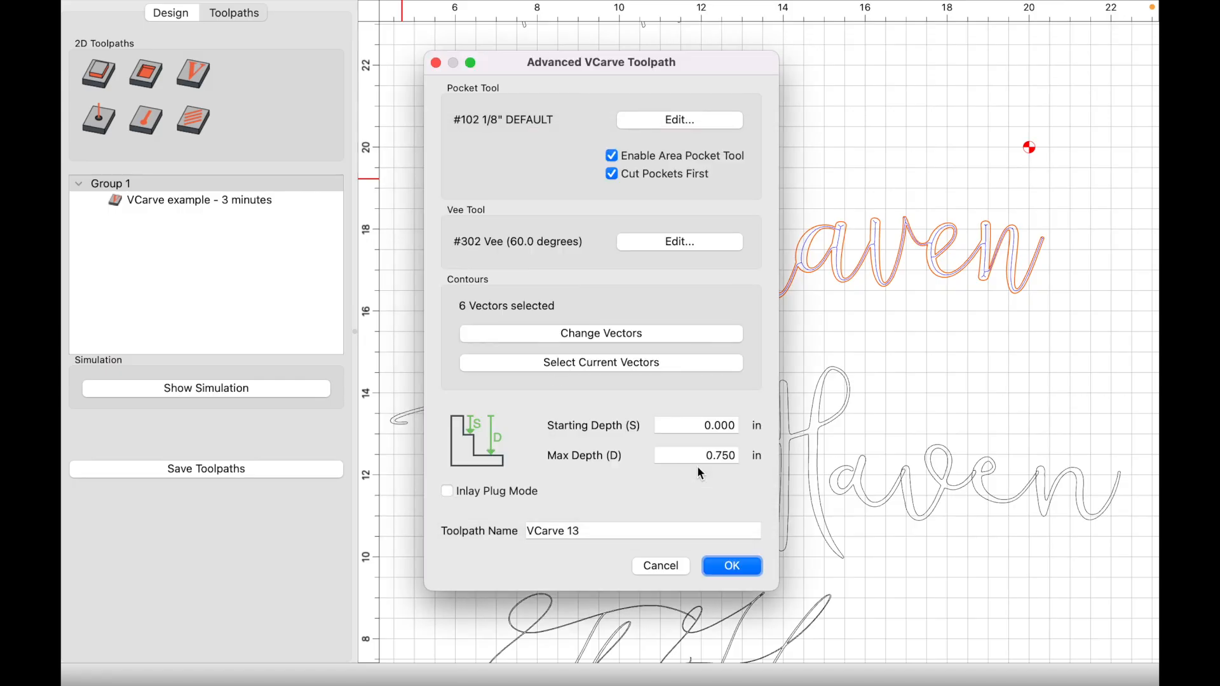
mouse_move(662, 250)
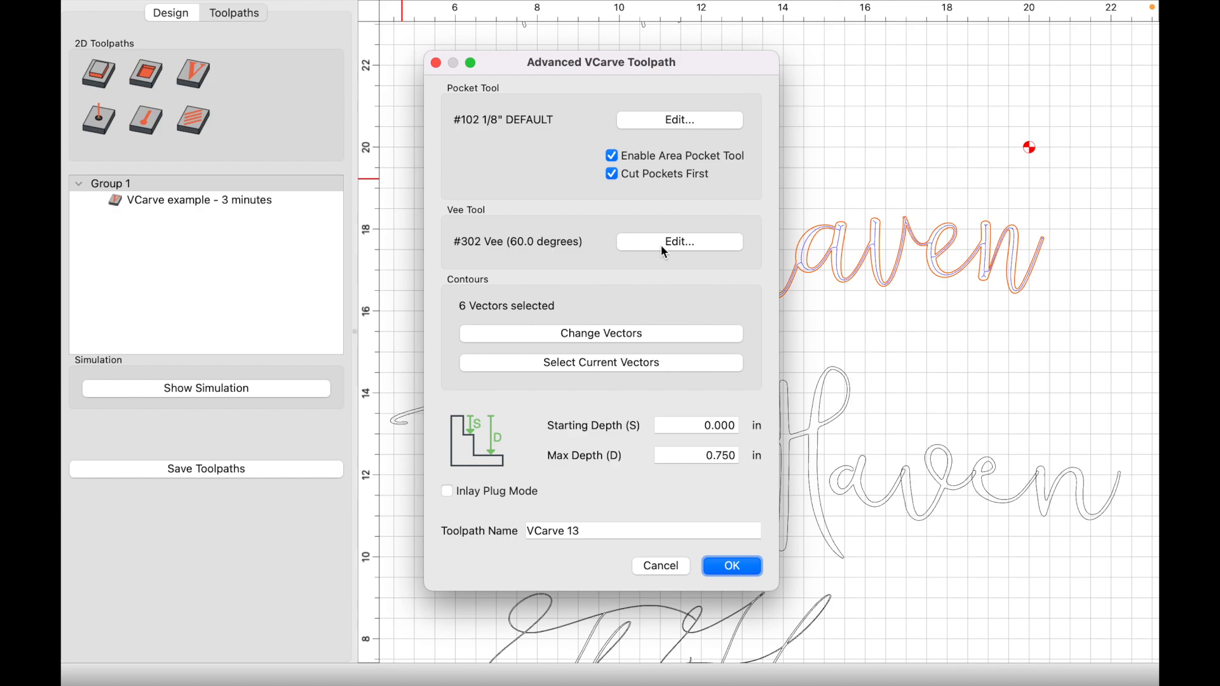
Step: Set the 60° vee tool's plunge rate to 80 and feed rate to 90
click(678, 241)
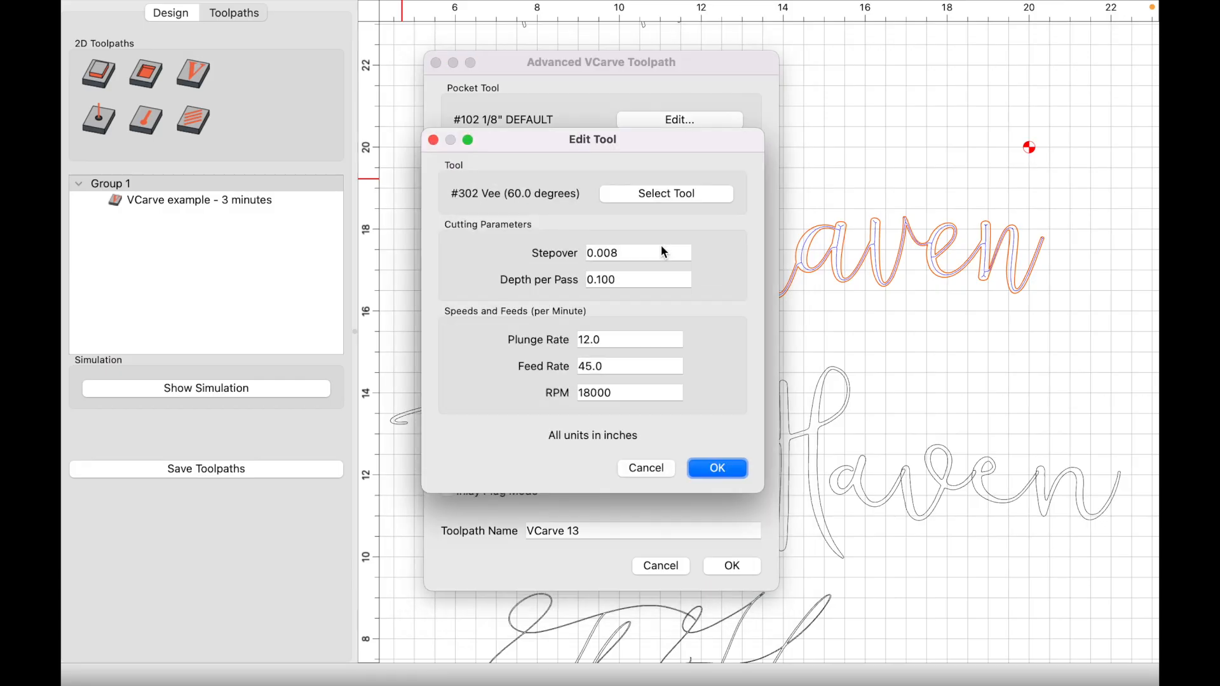
text(90)
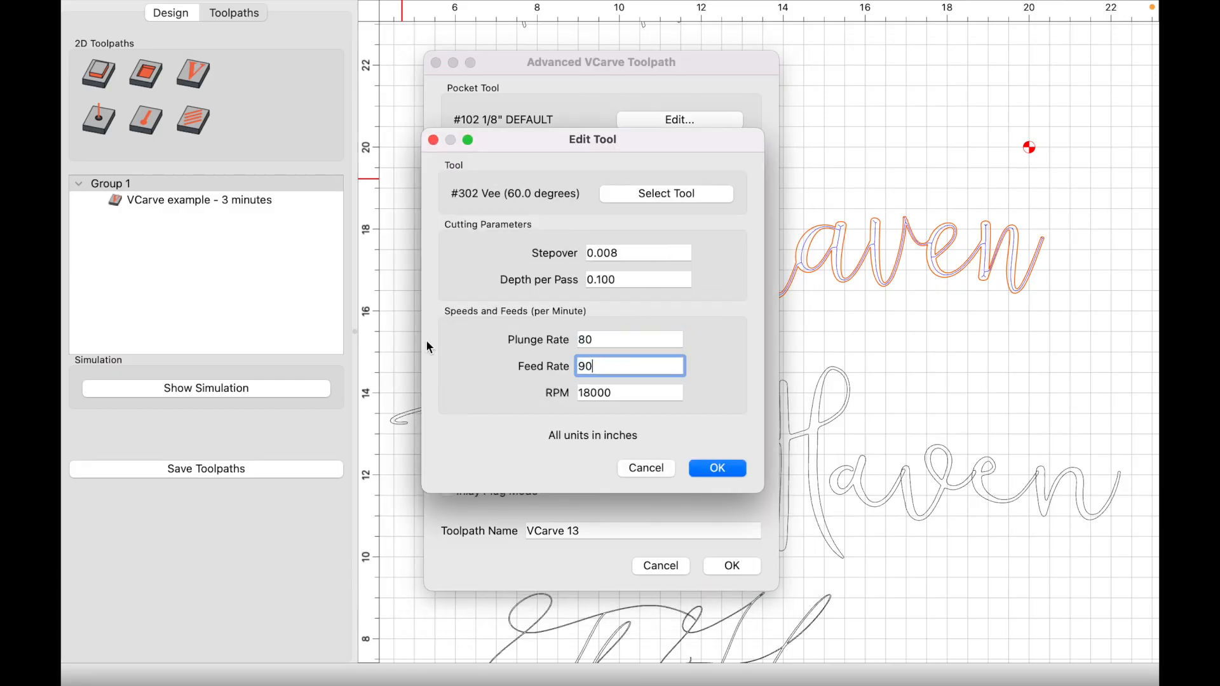
click(716, 468)
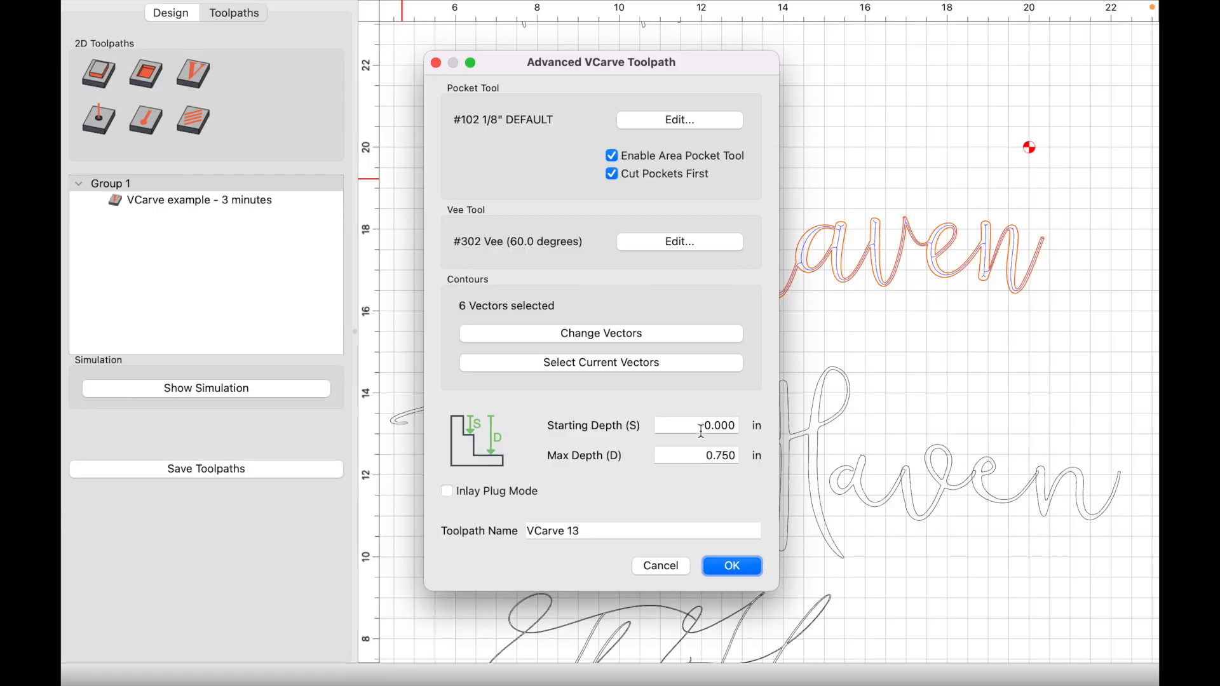
Step: Enter a 0.04 in max depth and the toolpath name 'Advanced Vcarve example'
click(696, 455)
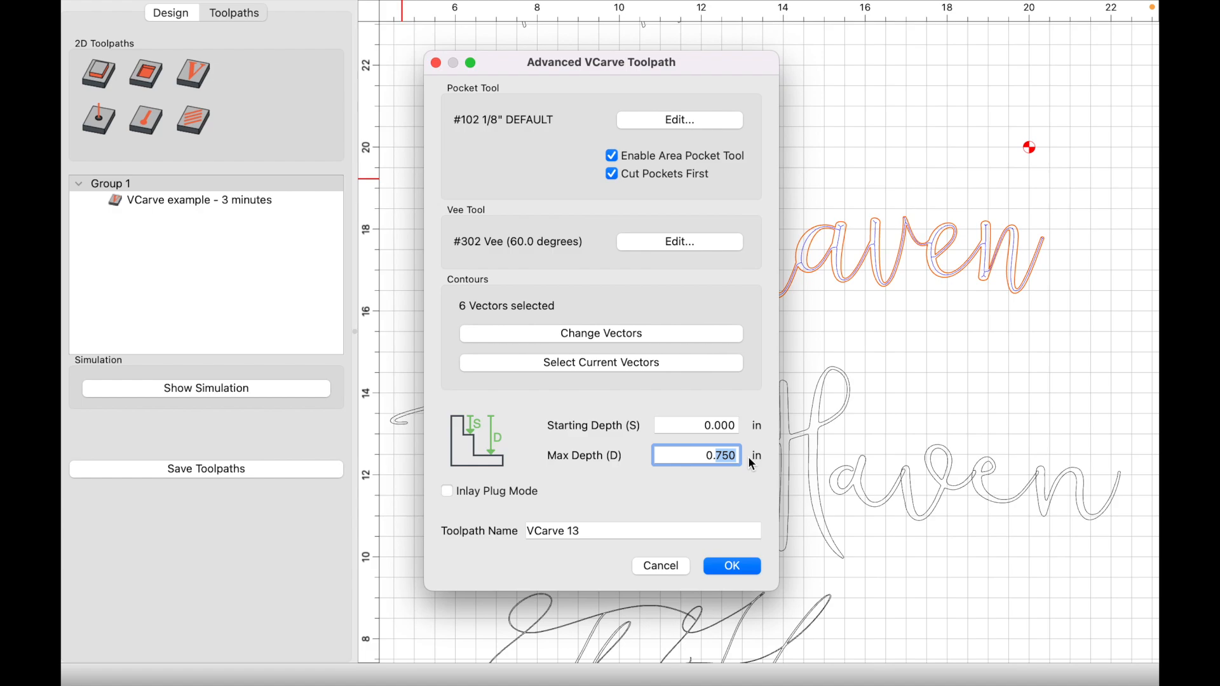
text(0.04)
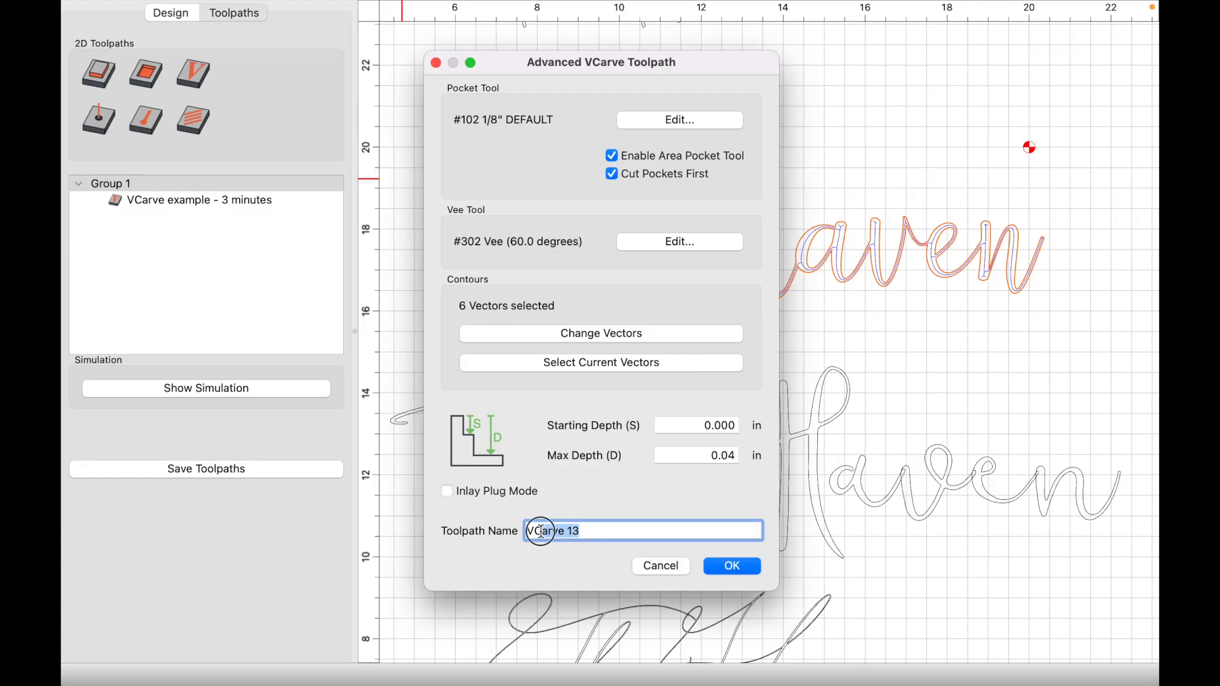
text(Advanced Vc)
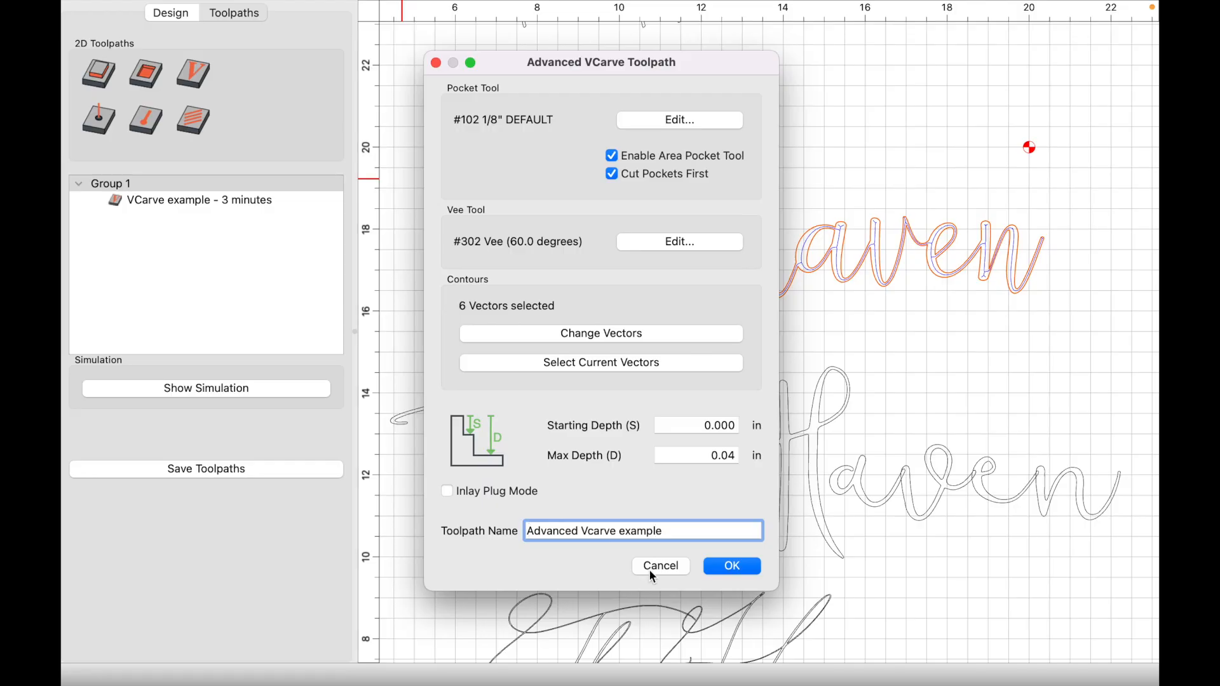
Step: Create the 'Advanced Vcarve example' pocket and vee toolpaths and disable 'VCarve example - 3 minutes'
click(730, 566)
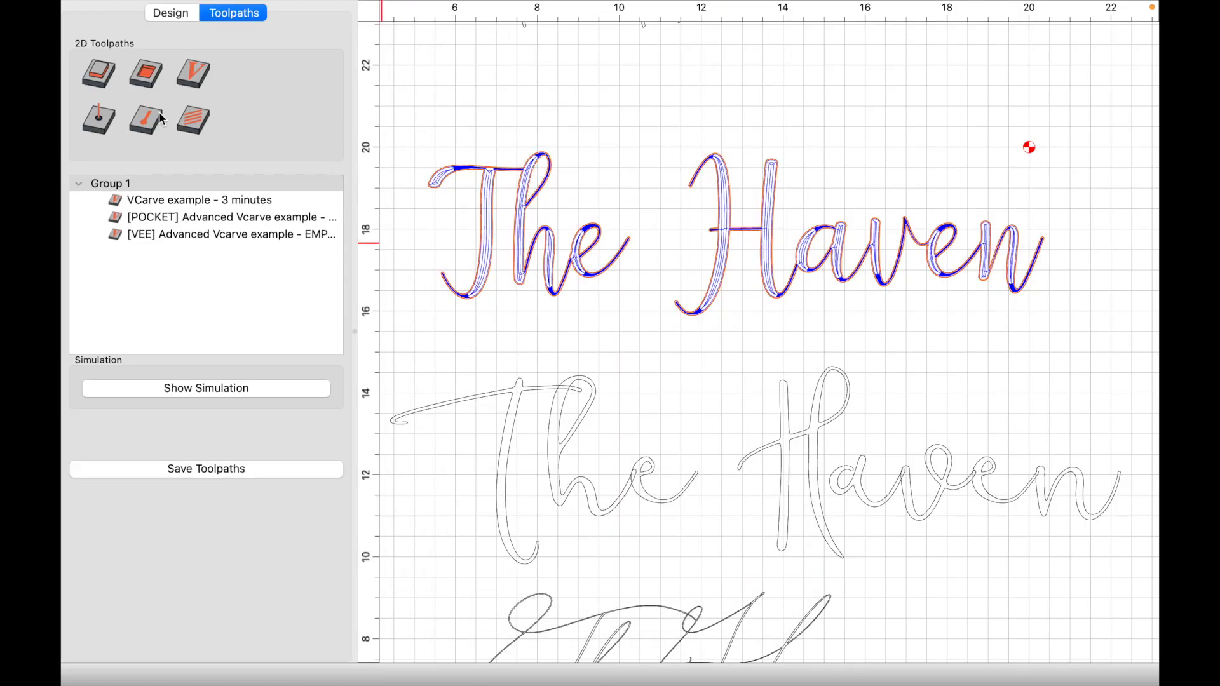
right_click(199, 200)
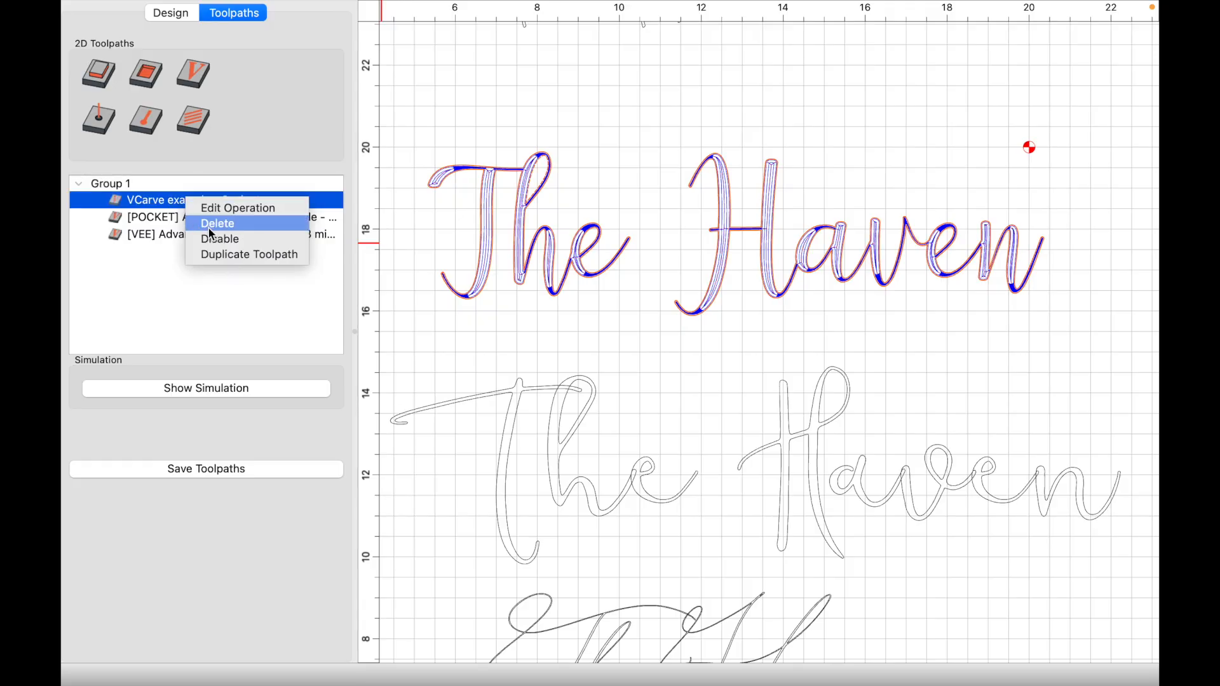
click(220, 239)
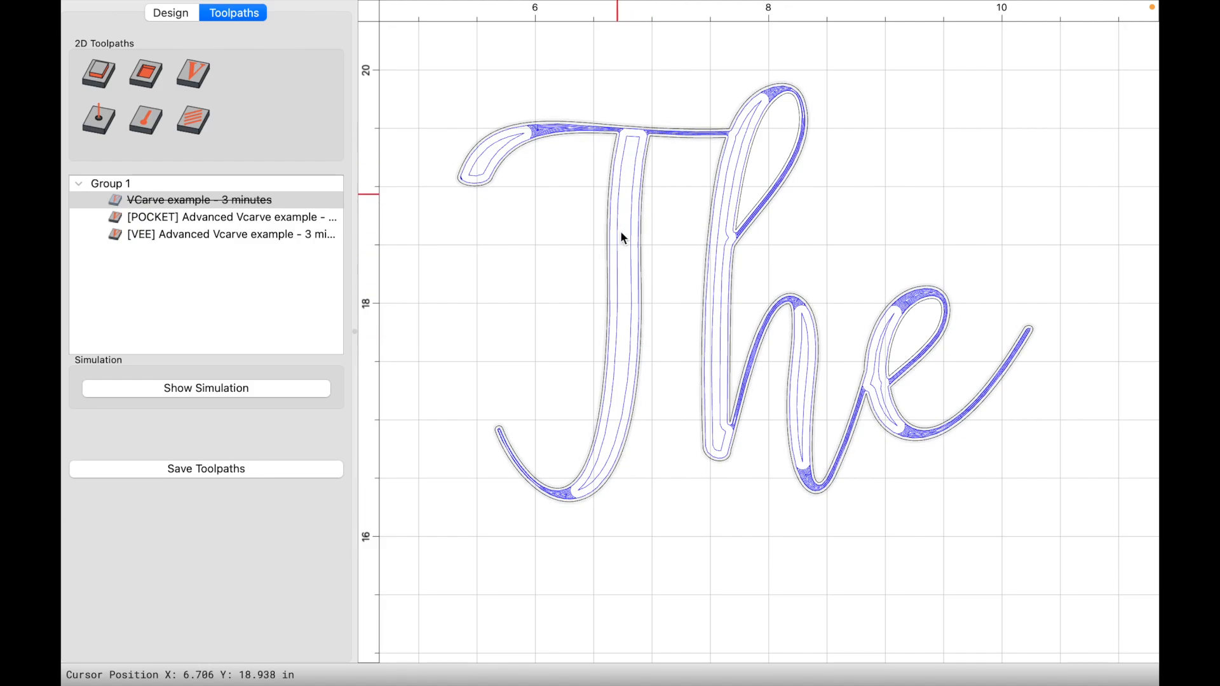
mouse_move(551, 140)
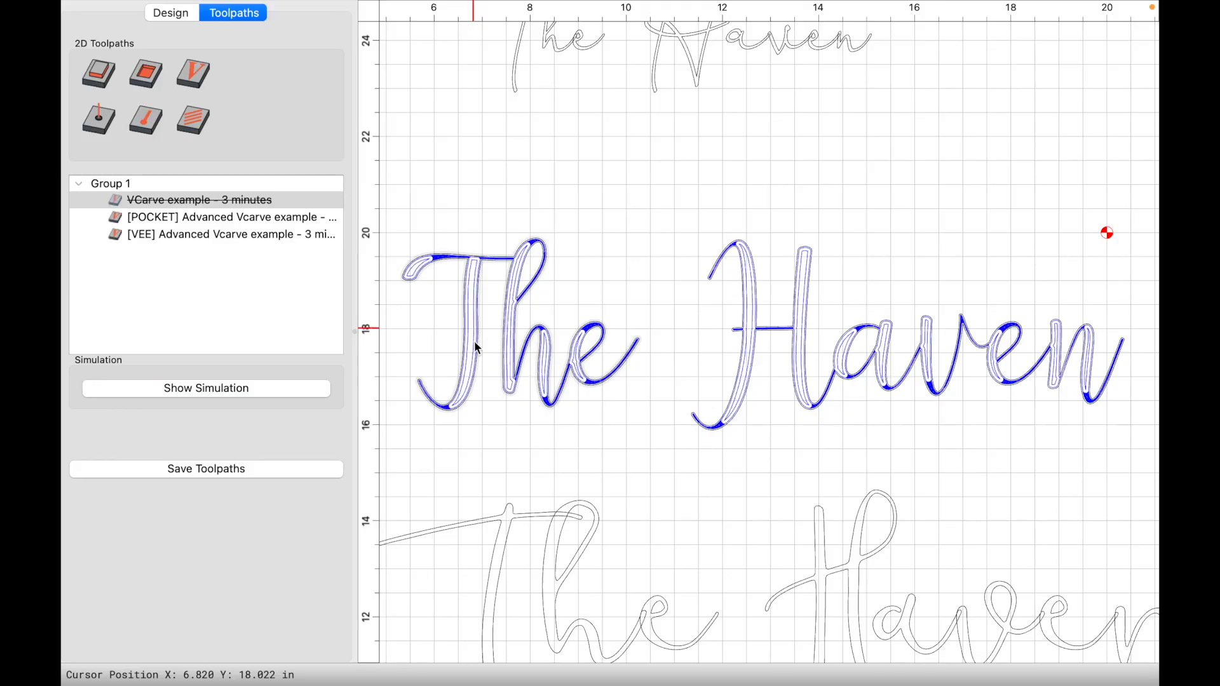
mouse_move(506, 336)
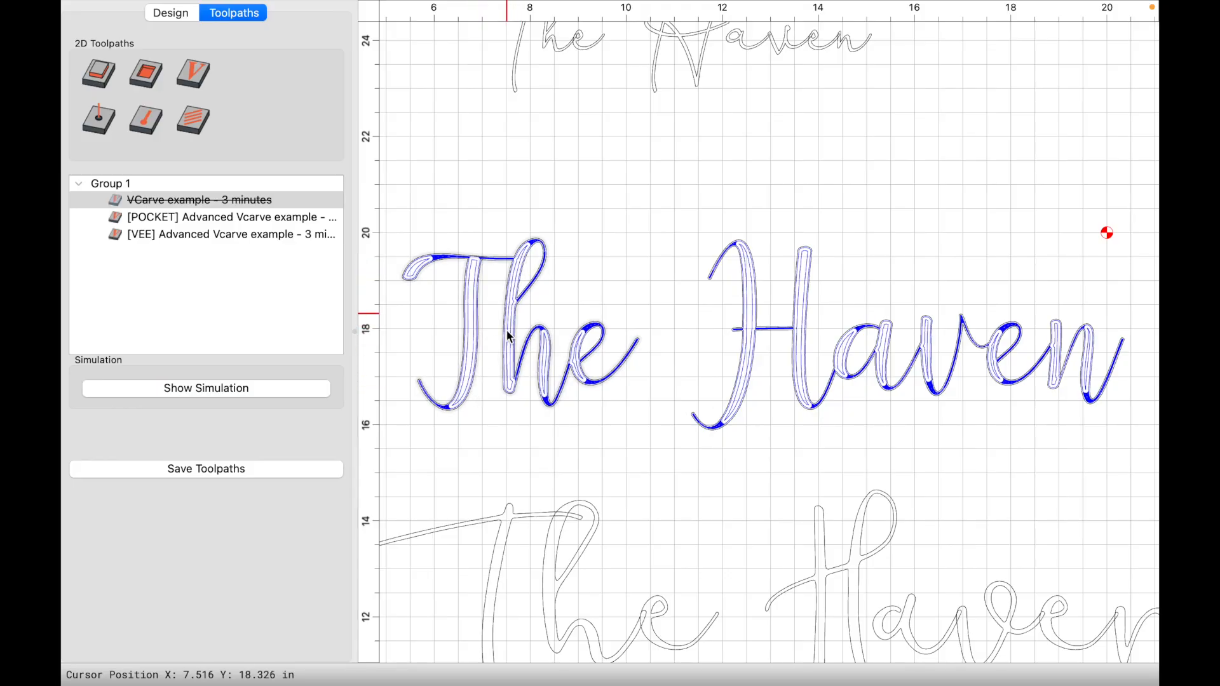
mouse_move(521, 364)
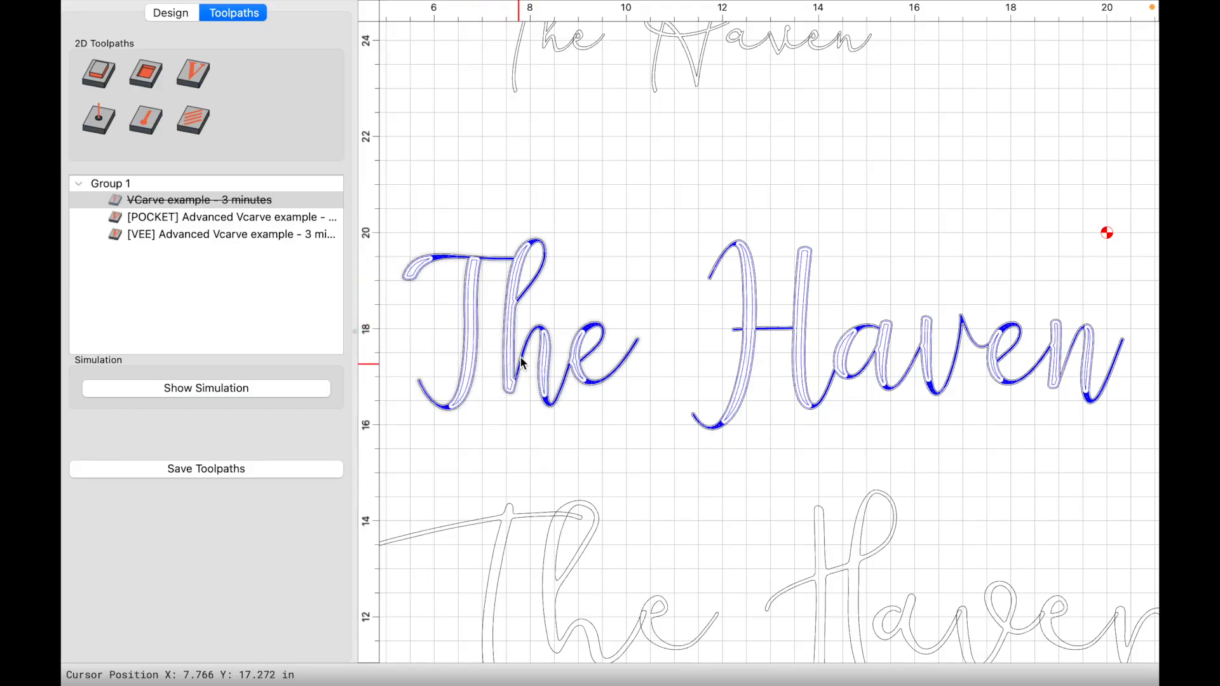
mouse_move(568, 370)
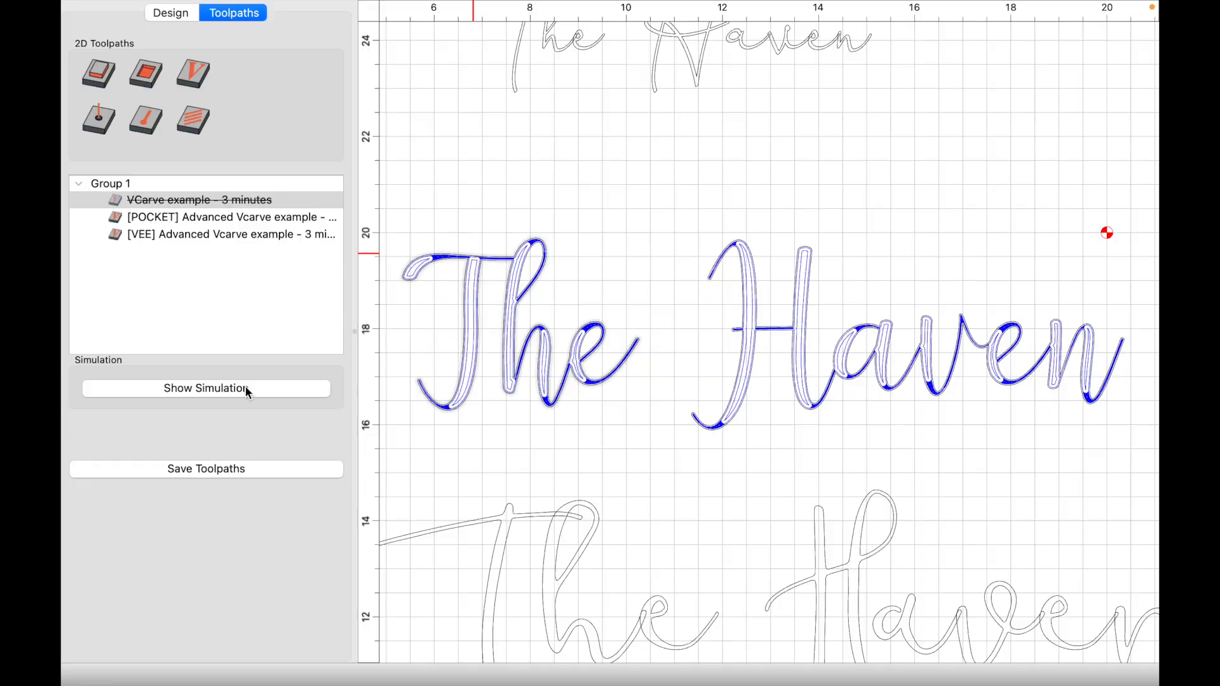
Step: Simulate the advanced pocket-and-vee carving of 'The Haven' on pine stock
click(206, 388)
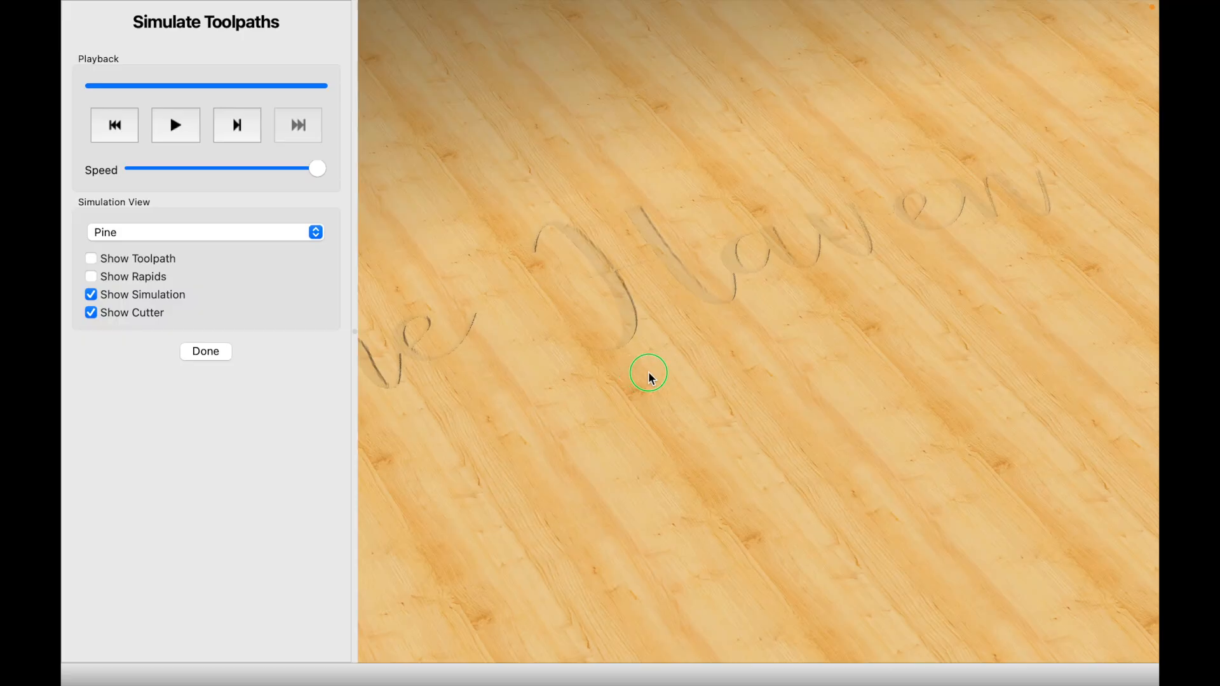
Step: Exit the simulation preview back to the toolpath workspace
click(205, 350)
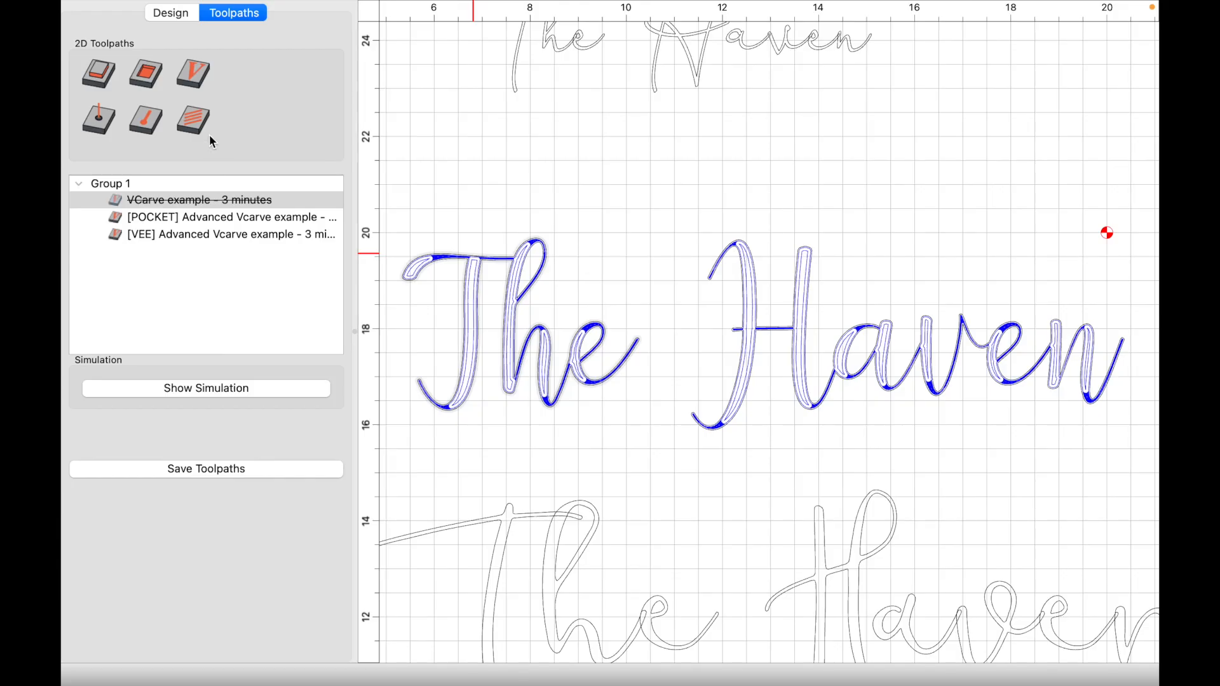
mouse_move(193, 72)
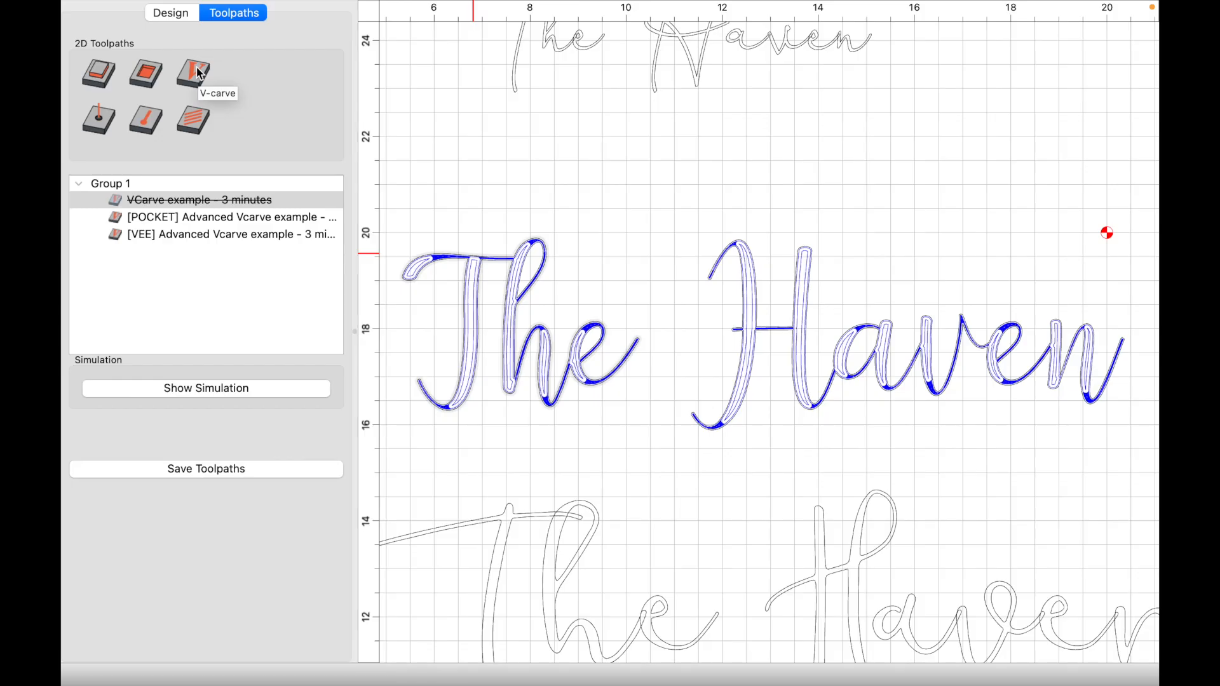
mouse_move(634, 333)
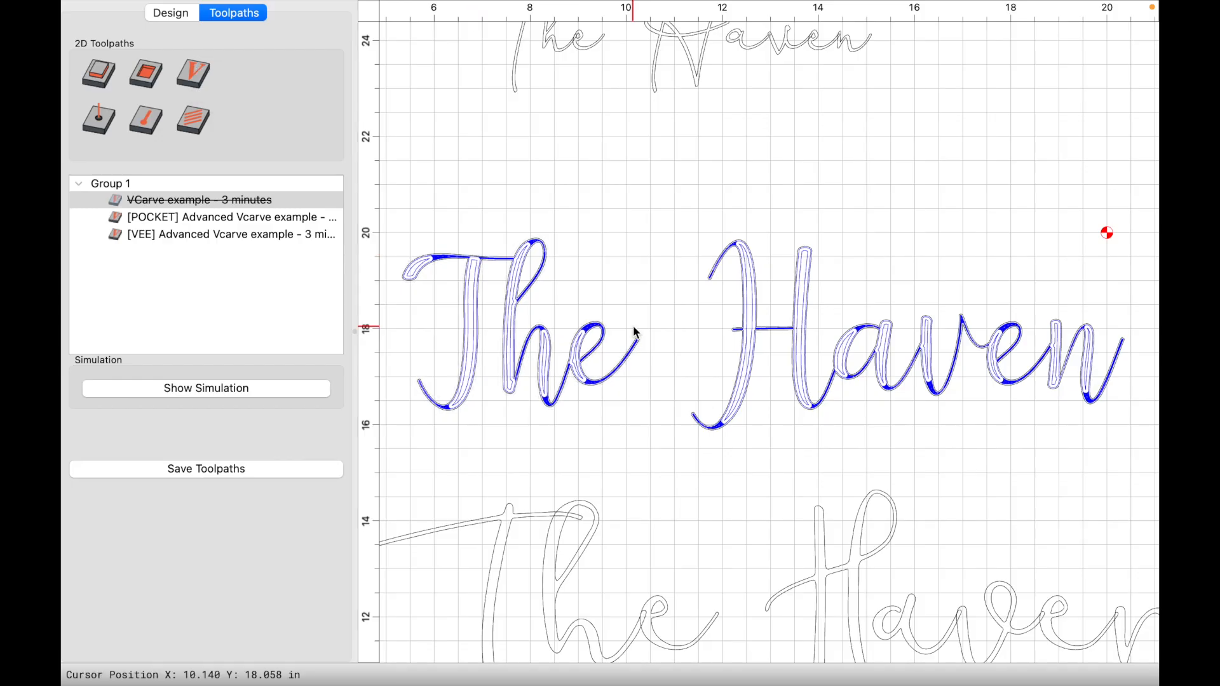